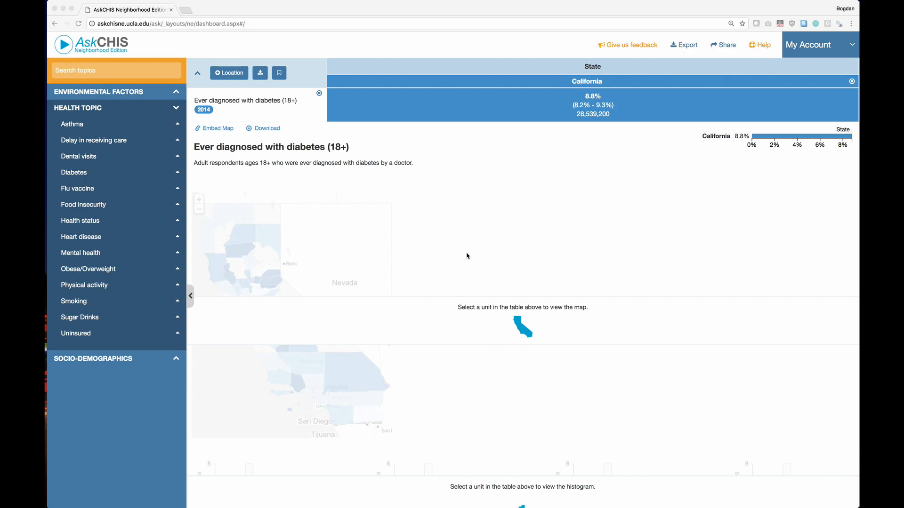
{"action": "mouse_move", "coordinate": [338, 180]}
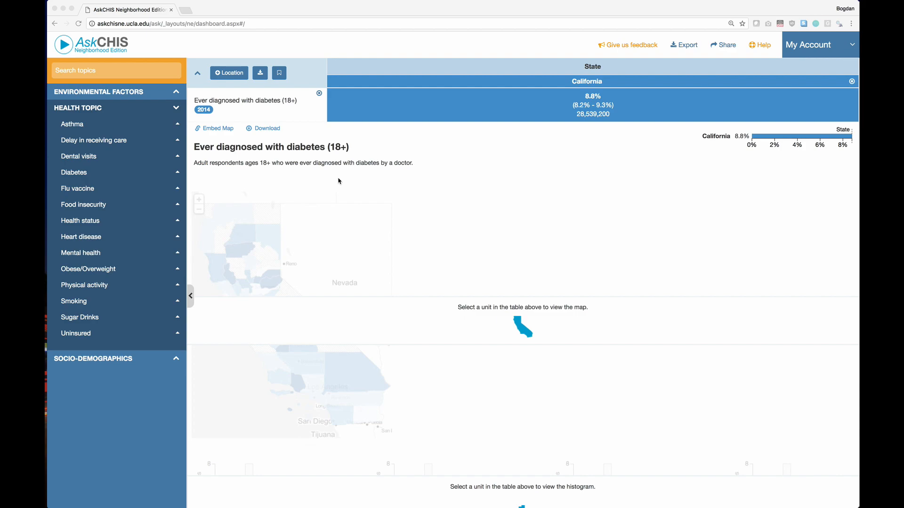
{"action": "mouse_move", "coordinate": [374, 184]}
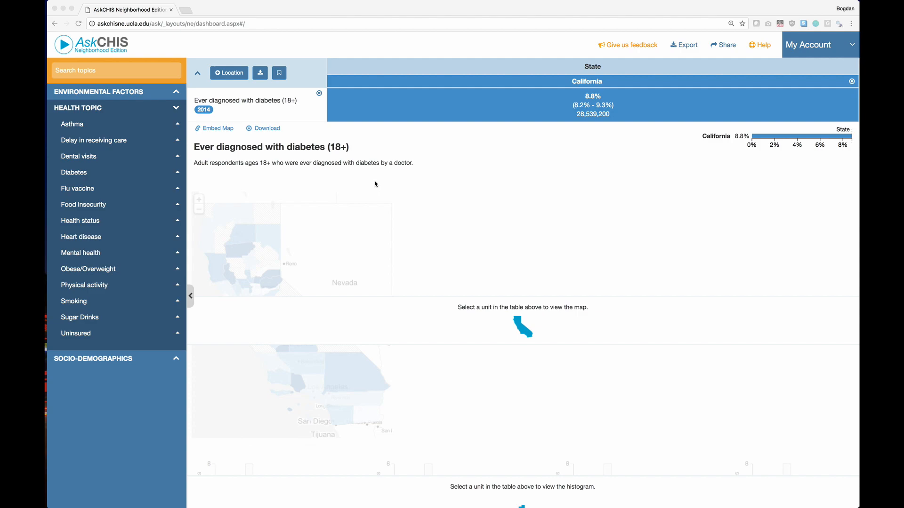
{"action": "mouse_move", "coordinate": [365, 184]}
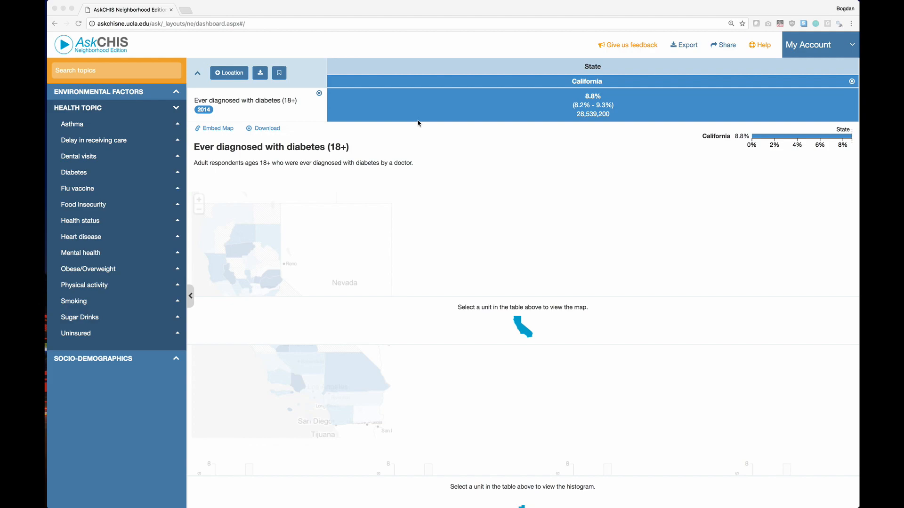
{"action": "mouse_move", "coordinate": [260, 114]}
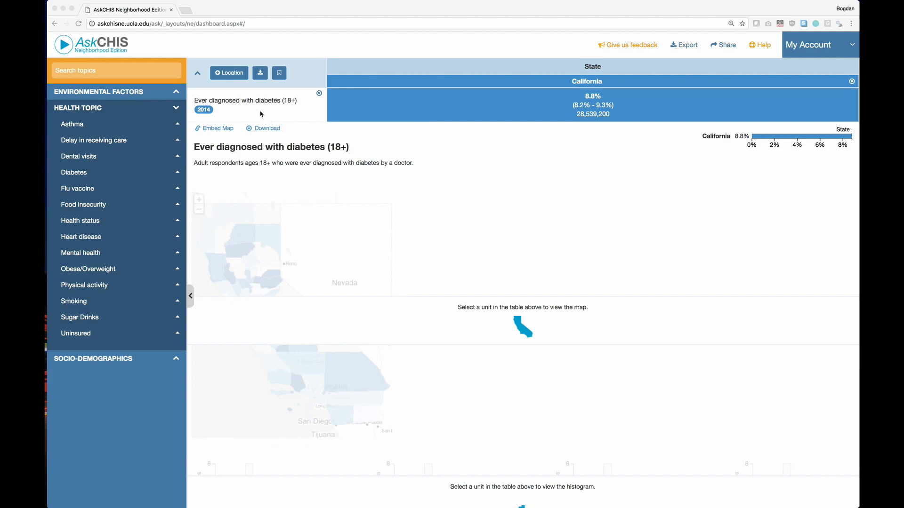
{"action": "mouse_move", "coordinate": [293, 107]}
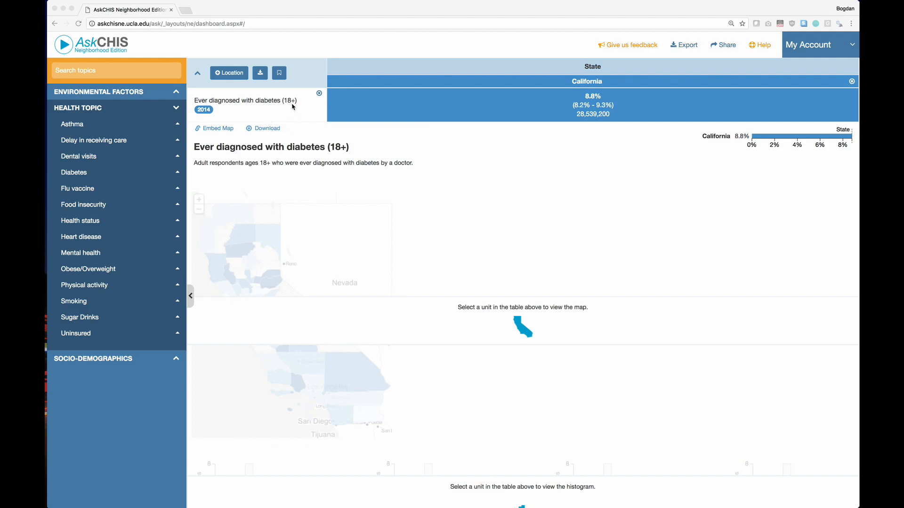
{"action": "mouse_move", "coordinate": [568, 159]}
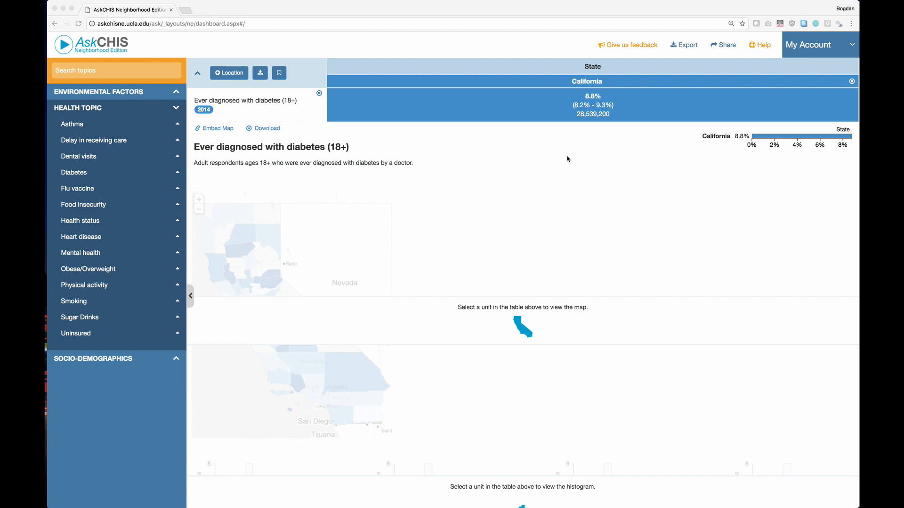
{"action": "mouse_move", "coordinate": [617, 130]}
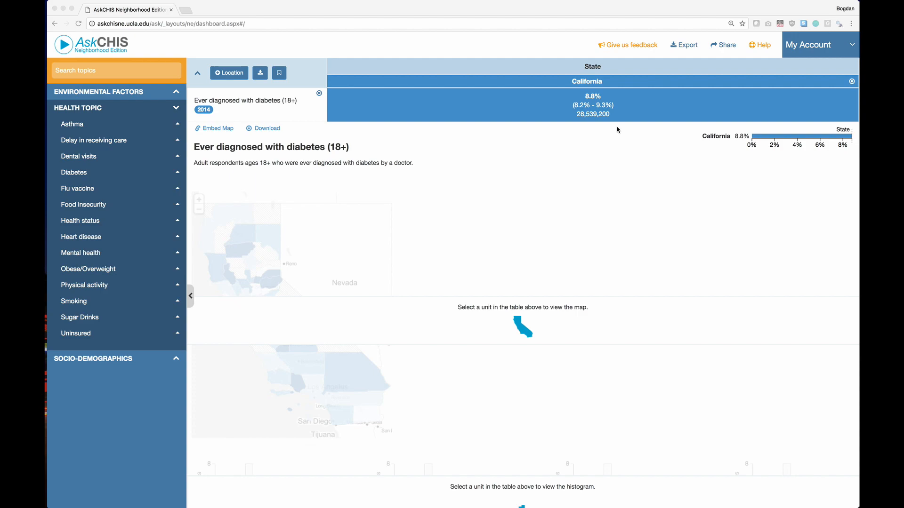
{"action": "mouse_move", "coordinate": [586, 121]}
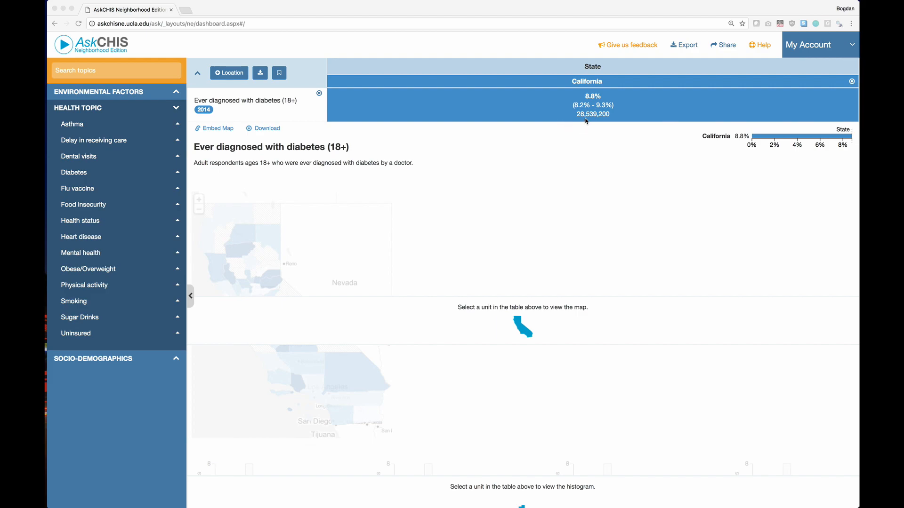
{"action": "mouse_move", "coordinate": [593, 123]}
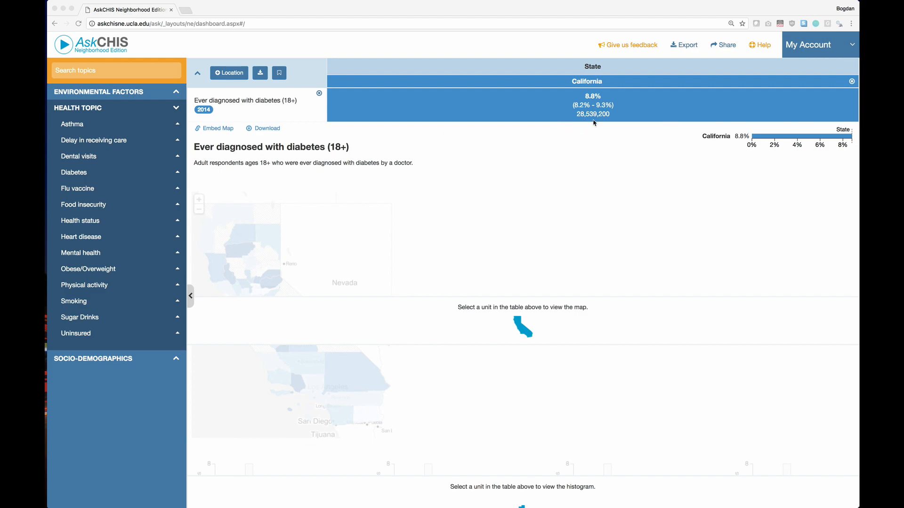
{"action": "mouse_move", "coordinate": [445, 135]}
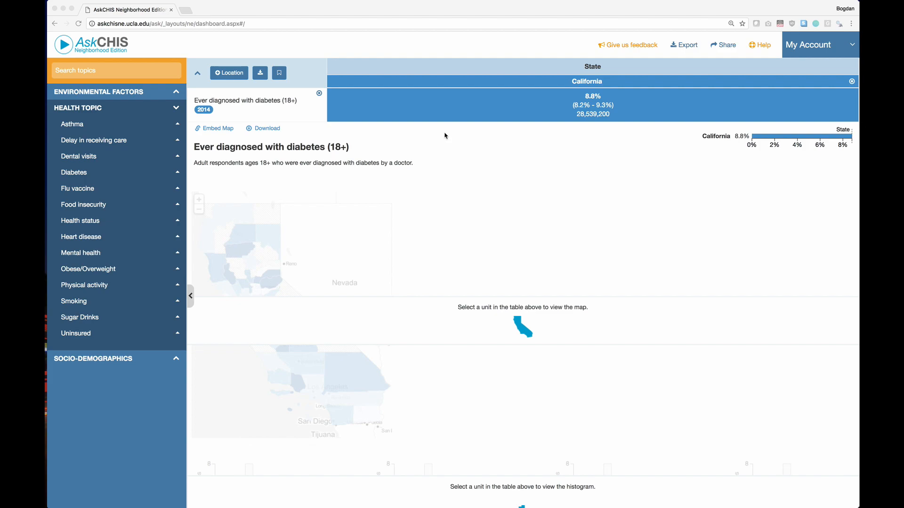
{"action": "mouse_move", "coordinate": [228, 186]}
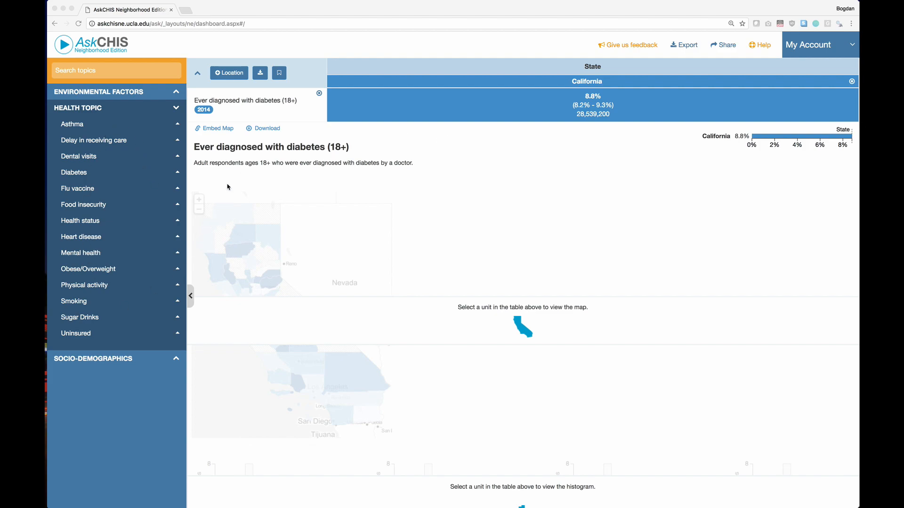
{"action": "mouse_move", "coordinate": [230, 90]}
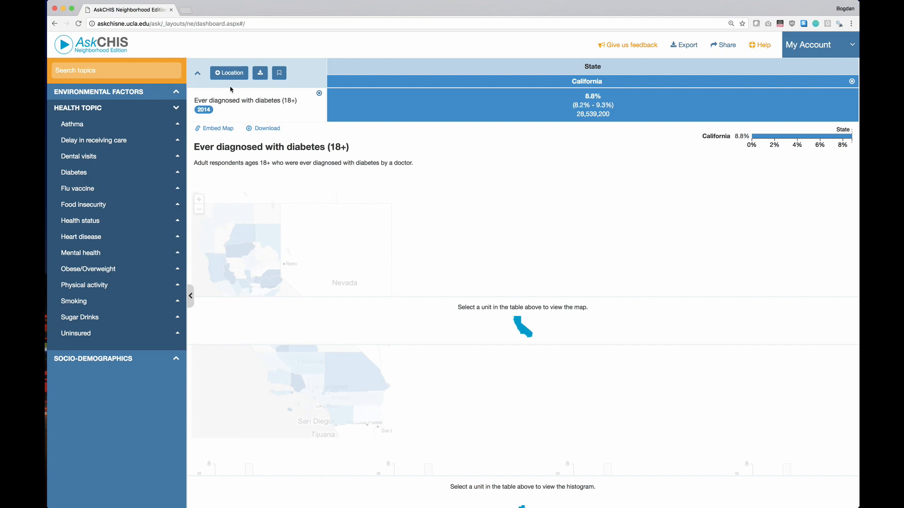
{"action": "mouse_move", "coordinate": [229, 72]}
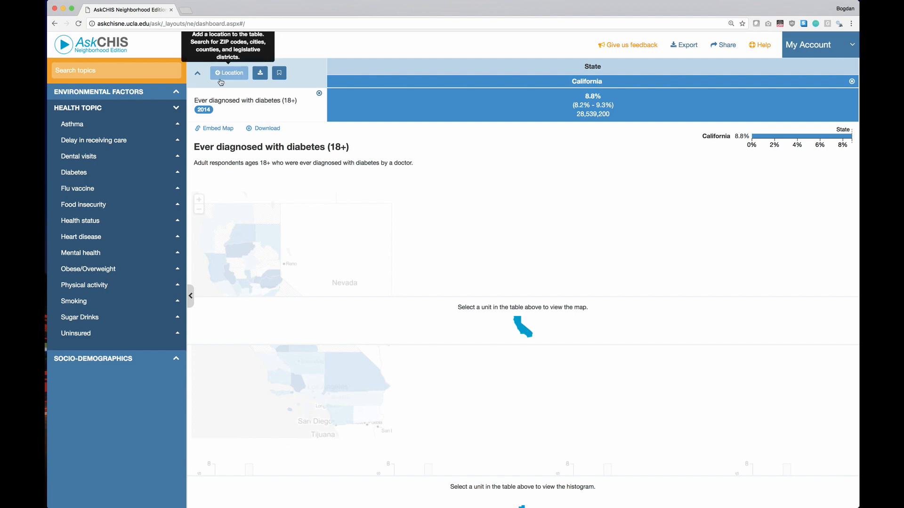
{"action": "mouse_move", "coordinate": [227, 79]}
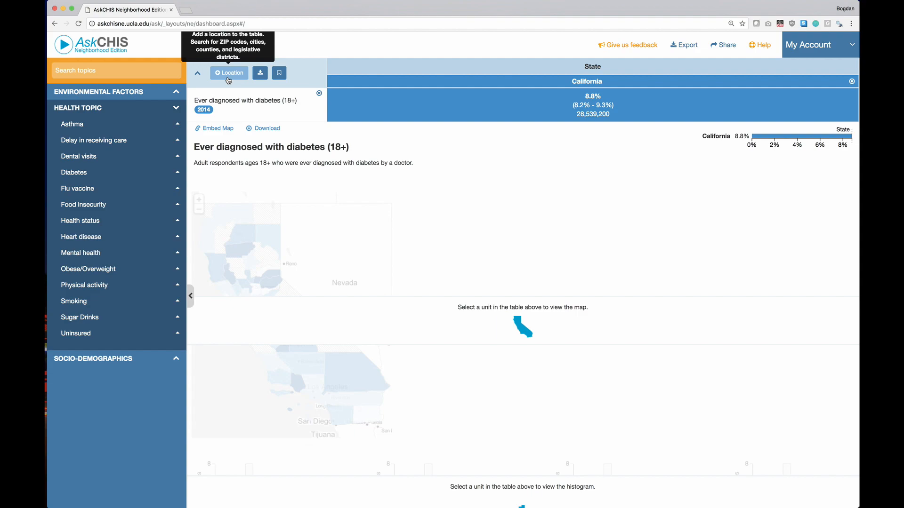
{"action": "mouse_move", "coordinate": [97, 229]}
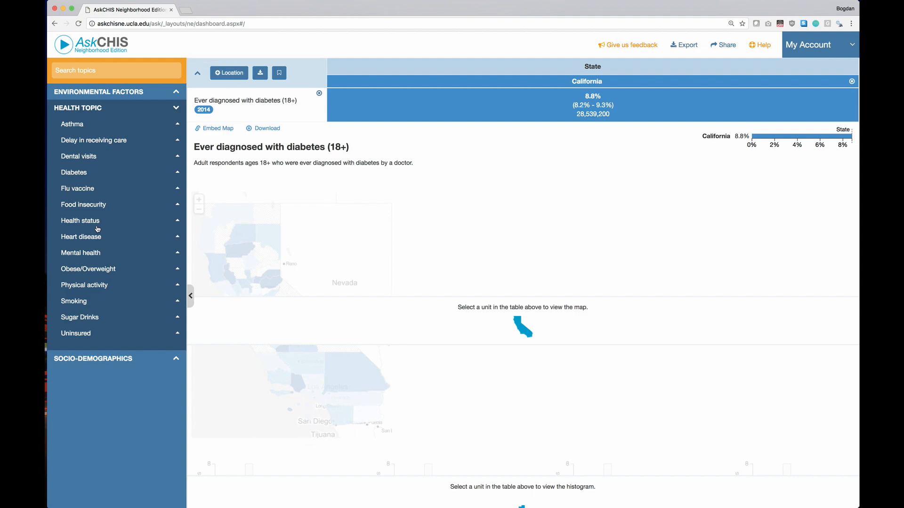
Expand the Obese/Overweight topic to list its 2014 indicators.
{"action": "left_click", "coordinate": [88, 269]}
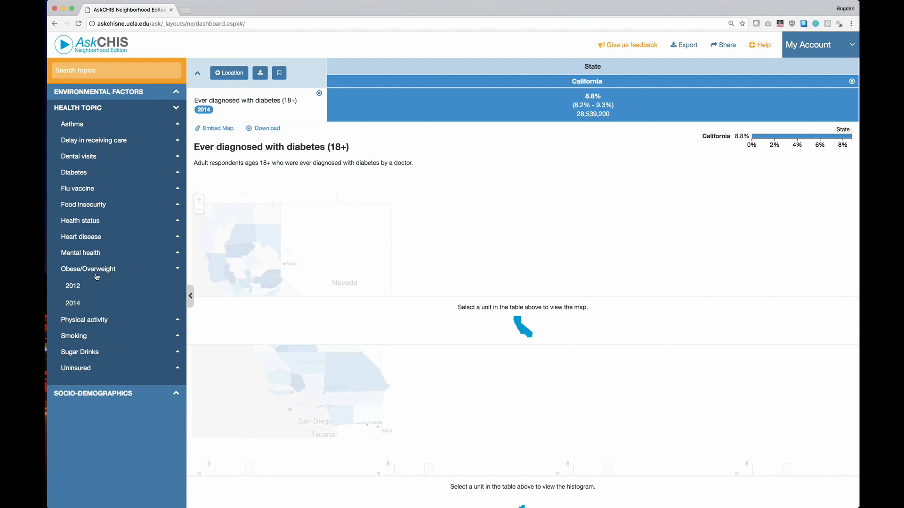
{"action": "mouse_move", "coordinate": [97, 272]}
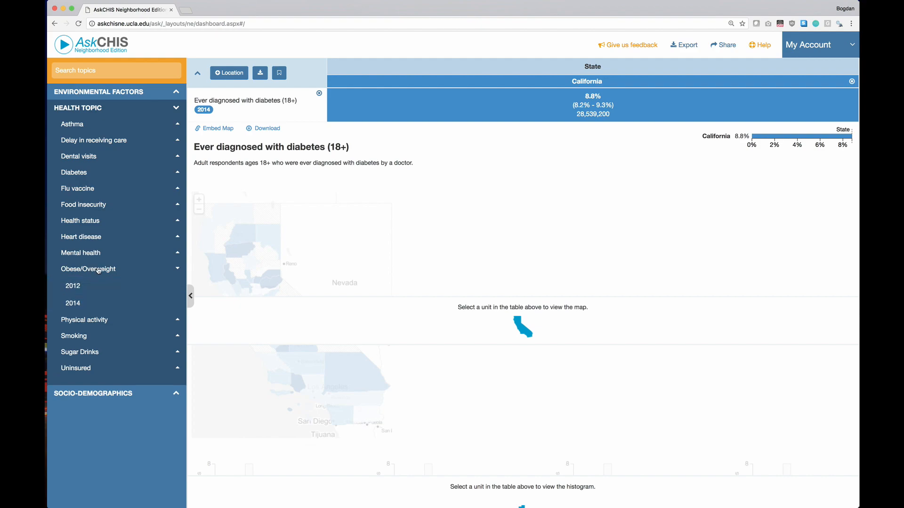
{"action": "left_click", "coordinate": [73, 303]}
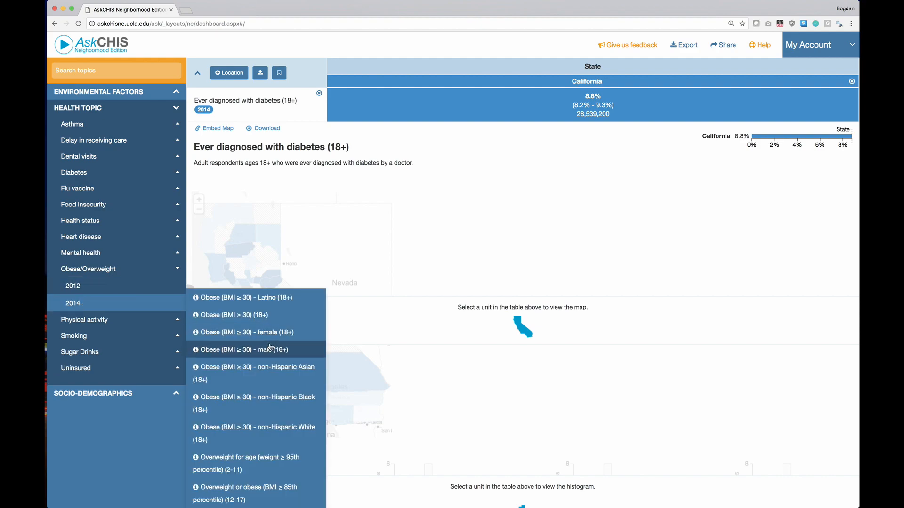
{"action": "mouse_move", "coordinate": [248, 332]}
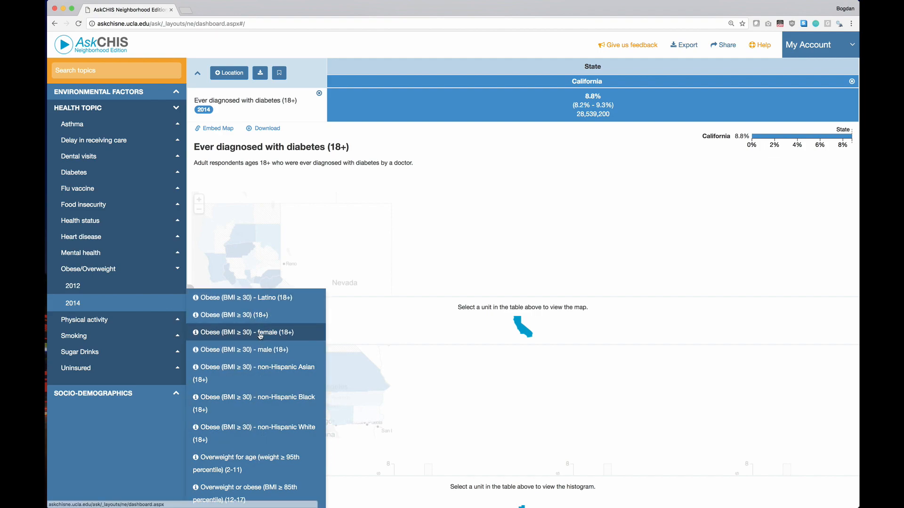
{"action": "mouse_move", "coordinate": [264, 315]}
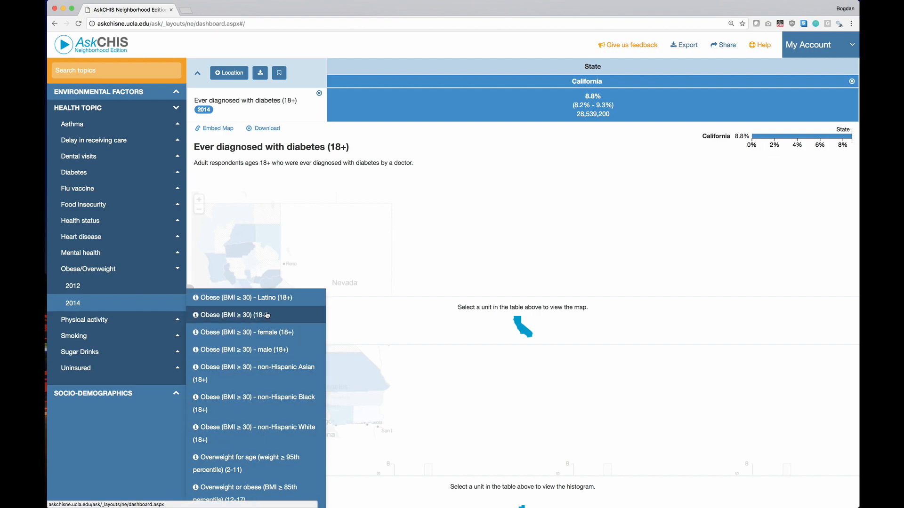
{"action": "mouse_move", "coordinate": [272, 318]}
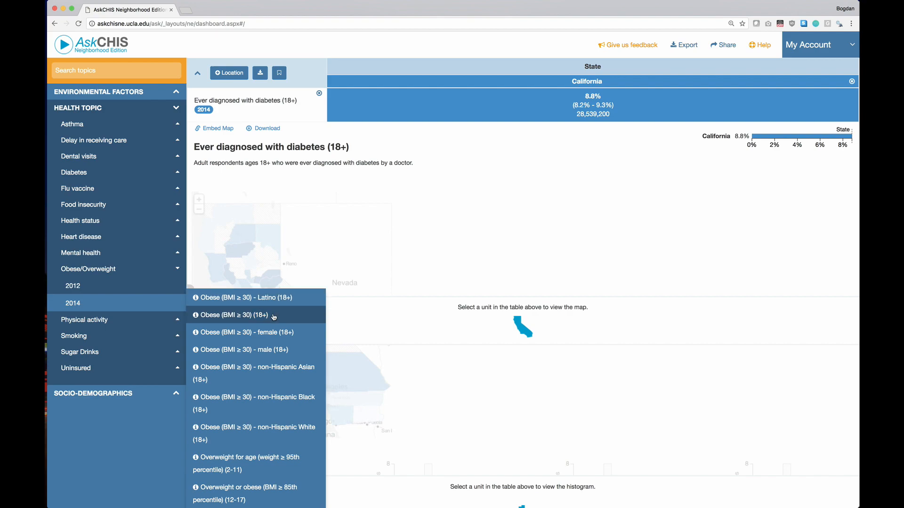
{"action": "mouse_move", "coordinate": [275, 402]}
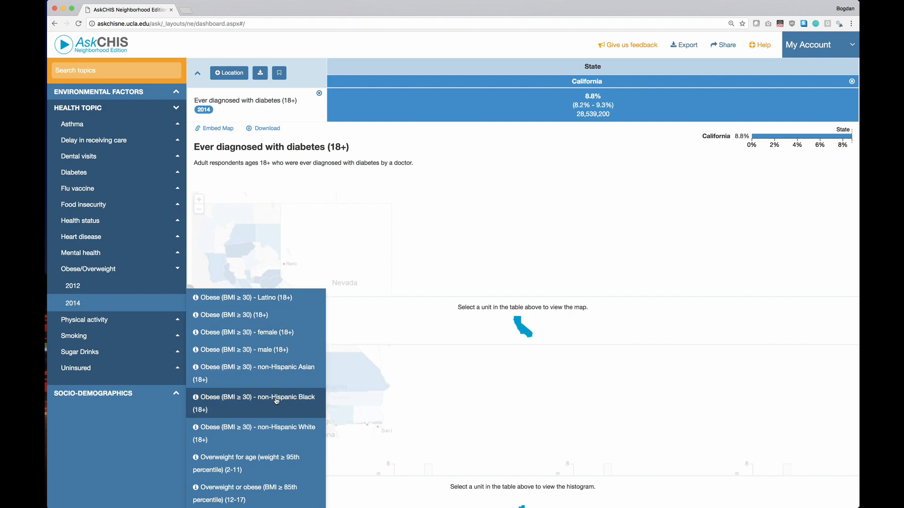
{"action": "mouse_move", "coordinate": [266, 463]}
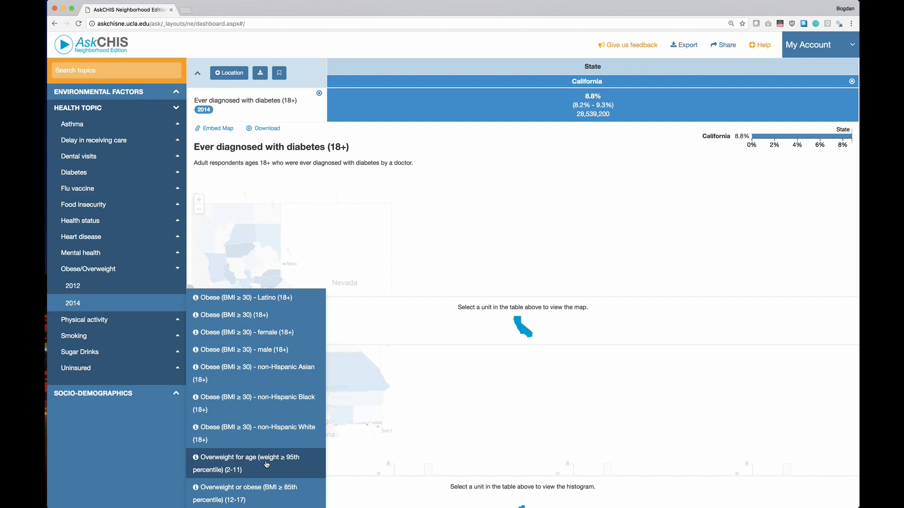
{"action": "mouse_move", "coordinate": [256, 332]}
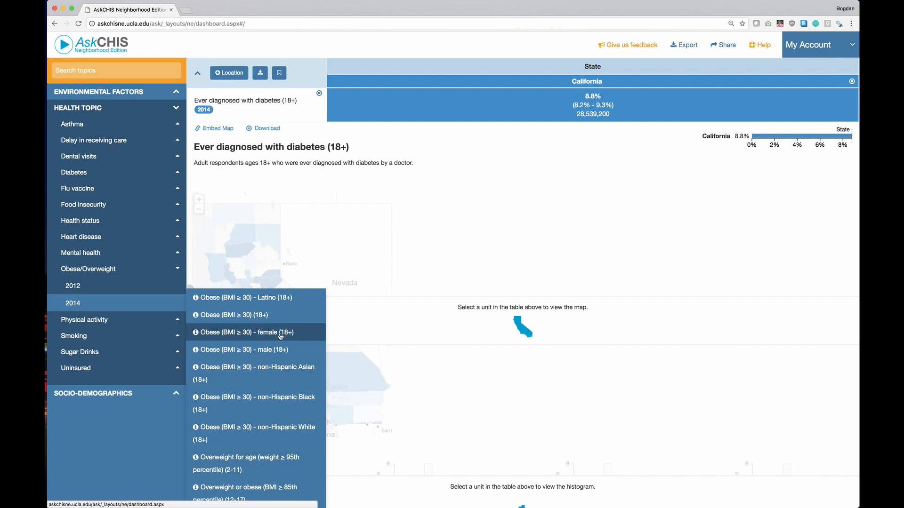
{"action": "mouse_move", "coordinate": [256, 297]}
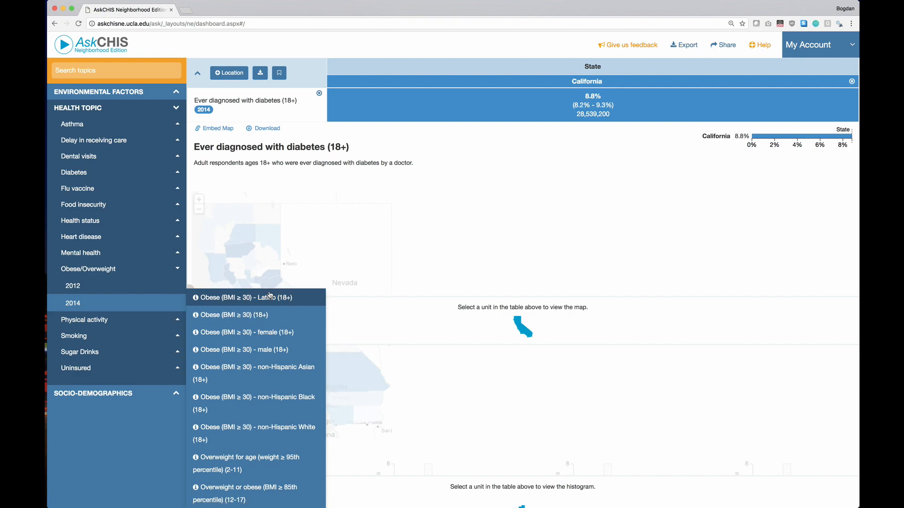
Add 2014 obesity rows for female (24.5%), male (27.1%) and non-Hispanic White (22.2%).
{"action": "left_click", "coordinate": [255, 298]}
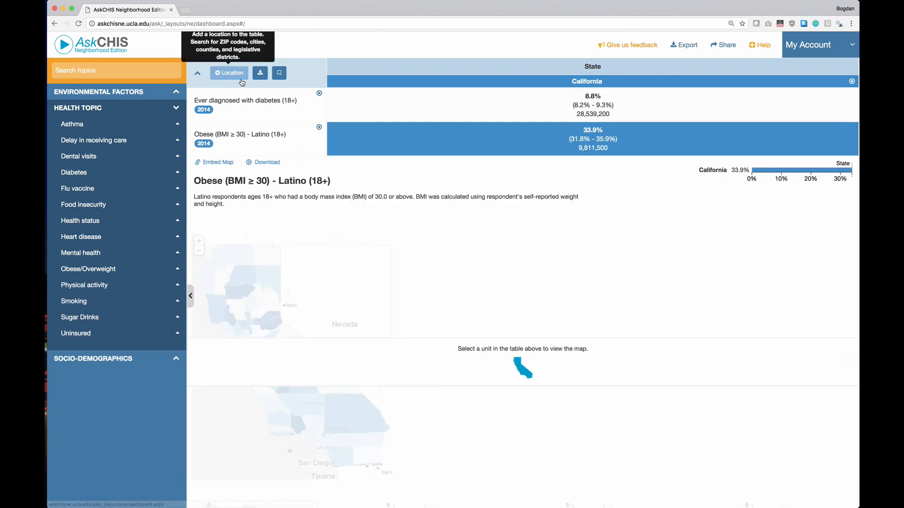
{"action": "mouse_move", "coordinate": [114, 241]}
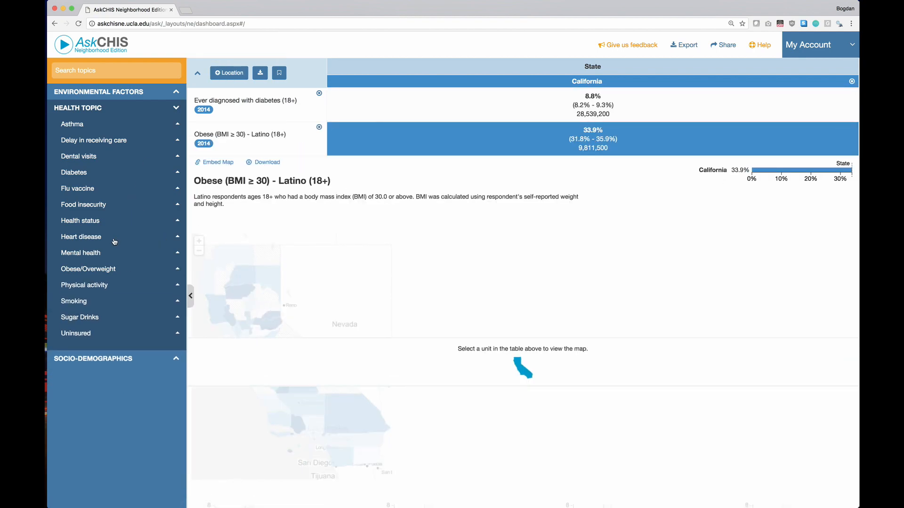
{"action": "left_click", "coordinate": [88, 268]}
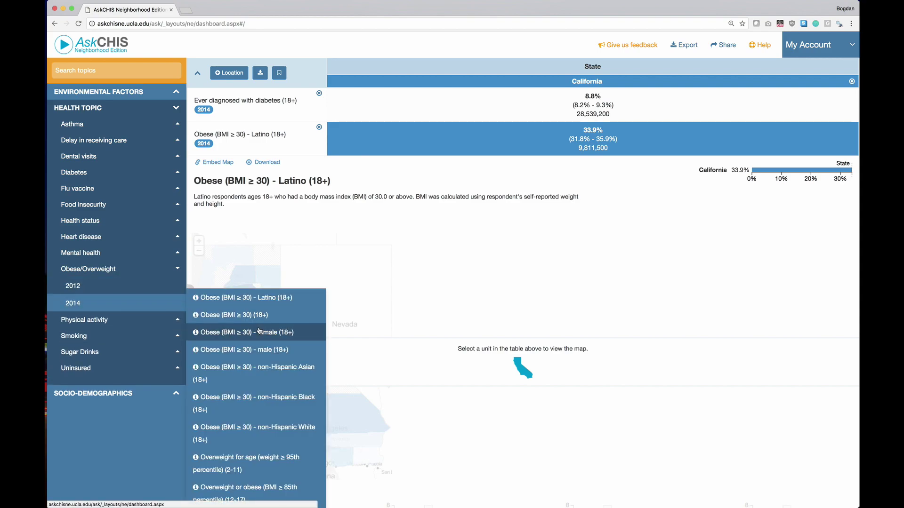
{"action": "left_click", "coordinate": [244, 332]}
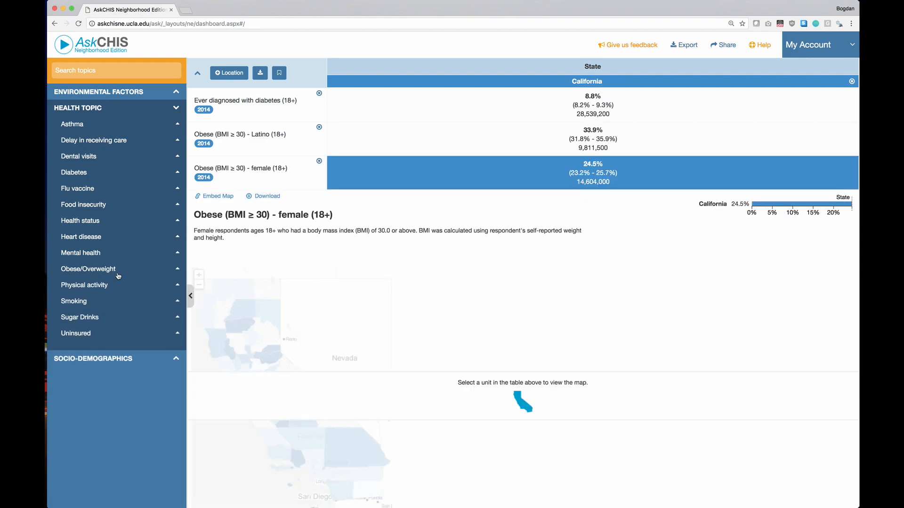
{"action": "left_click", "coordinate": [88, 269]}
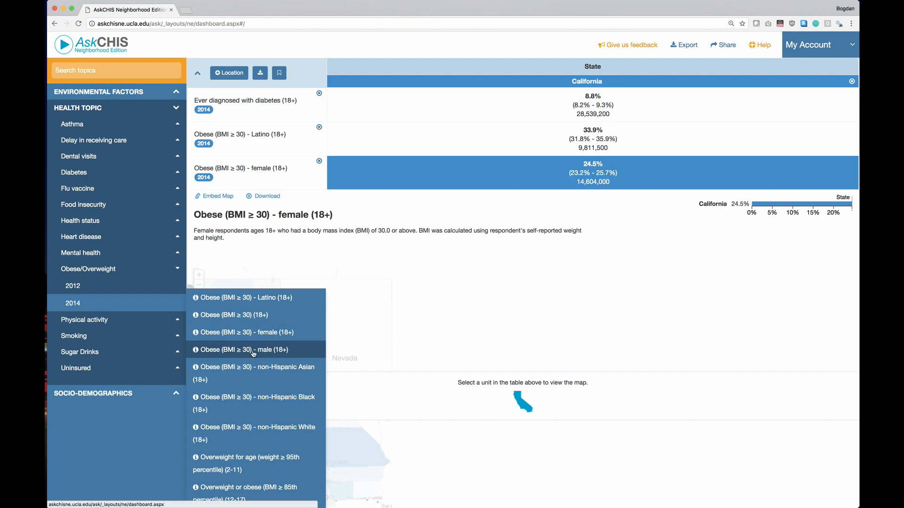
{"action": "left_click", "coordinate": [242, 349]}
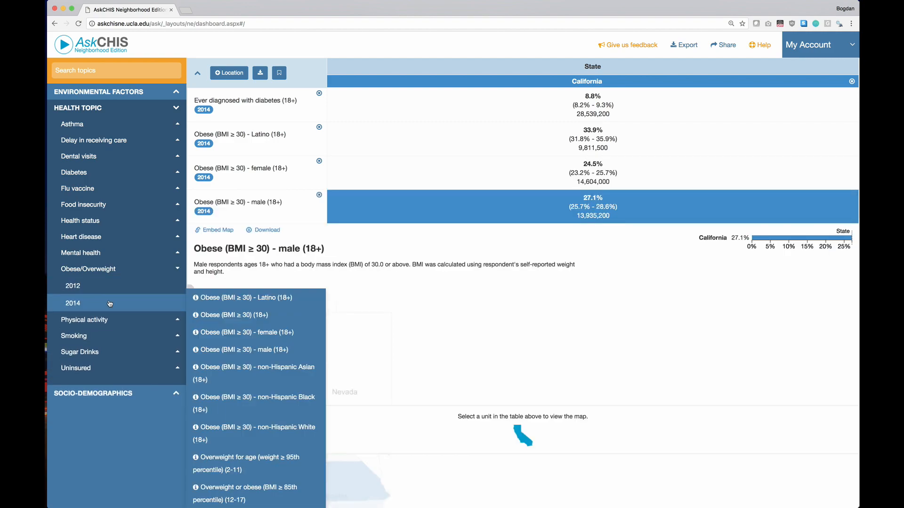
{"action": "left_click", "coordinate": [254, 432]}
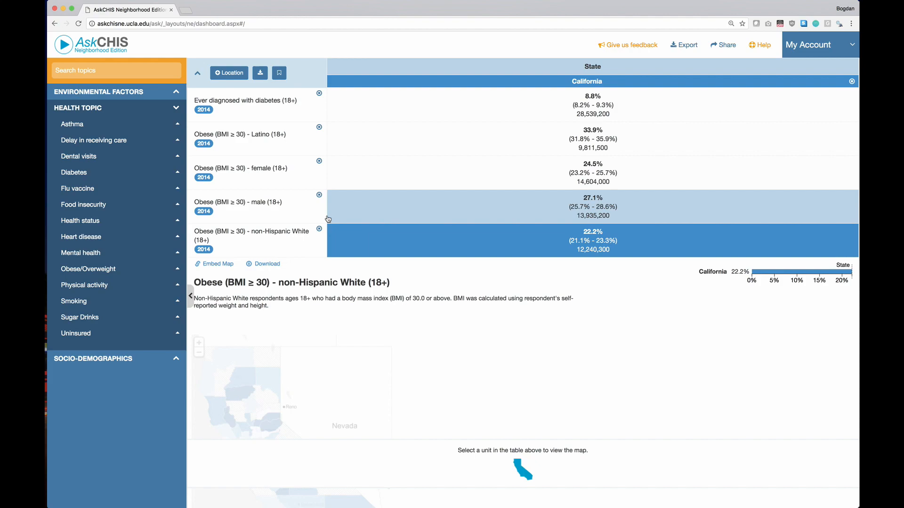
{"action": "mouse_move", "coordinate": [288, 229]}
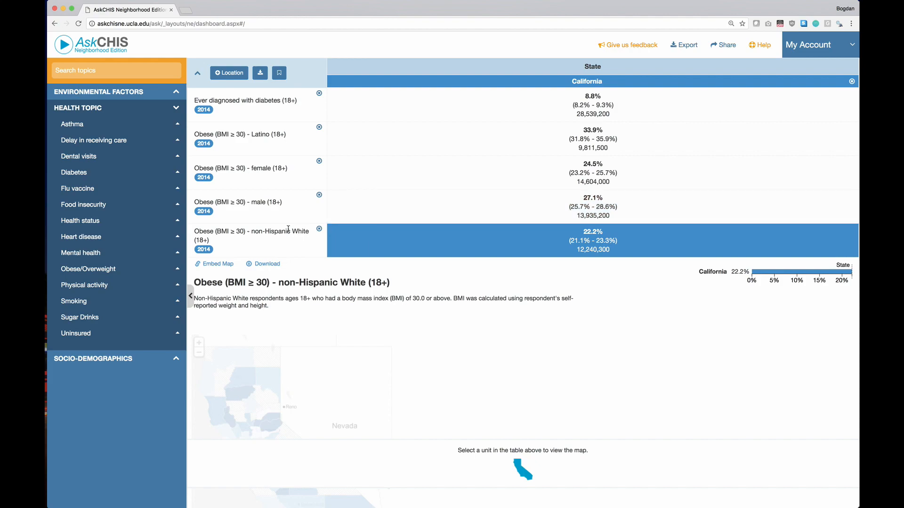
{"action": "mouse_move", "coordinate": [229, 73]}
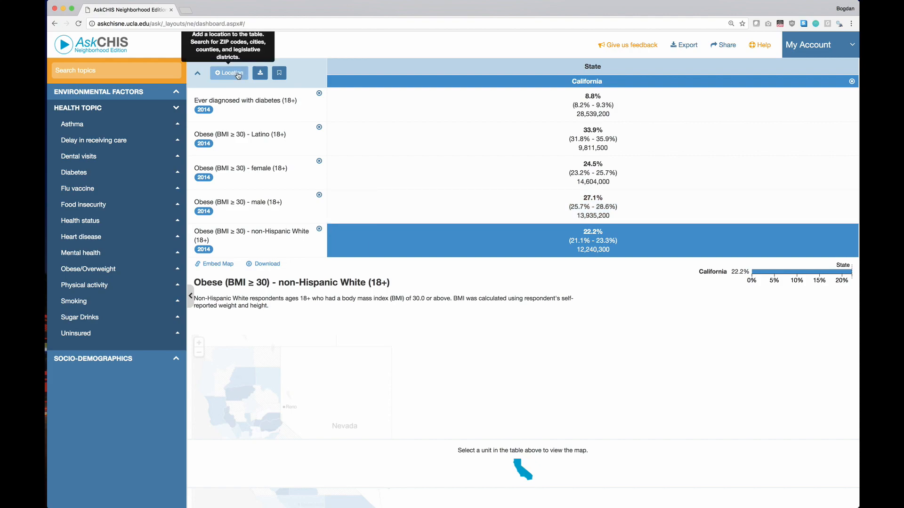
Search 'Comme' and add the city Commerce, then rebuild the table with its column.
{"action": "left_click", "coordinate": [229, 72]}
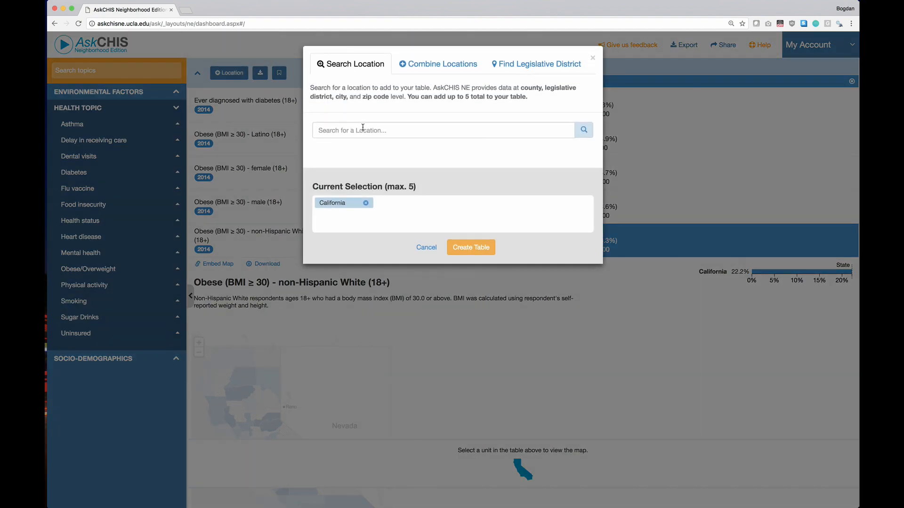
{"action": "left_click", "coordinate": [442, 130]}
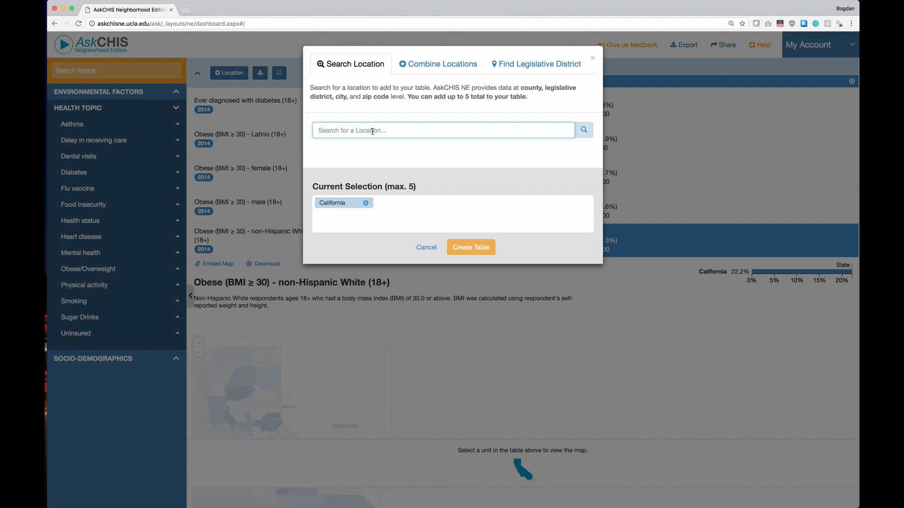
{"action": "type", "text": "Commerce"}
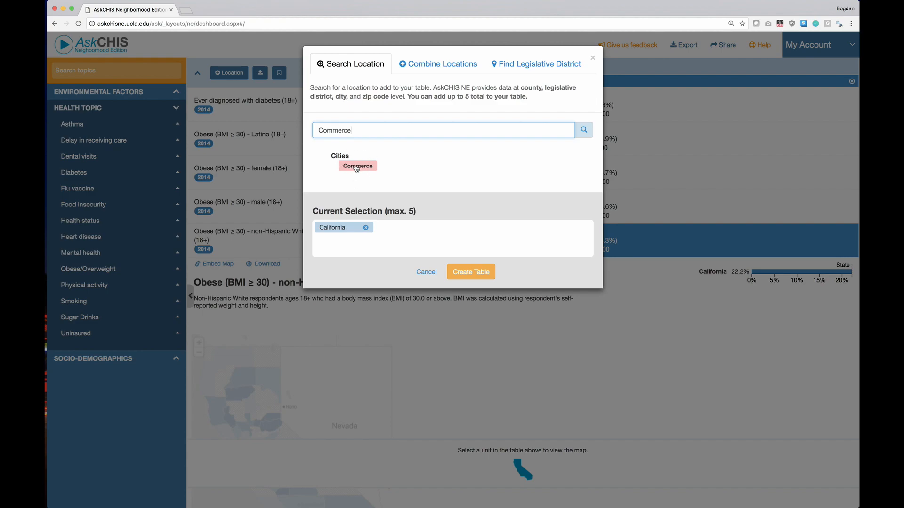
{"action": "left_click", "coordinate": [358, 166]}
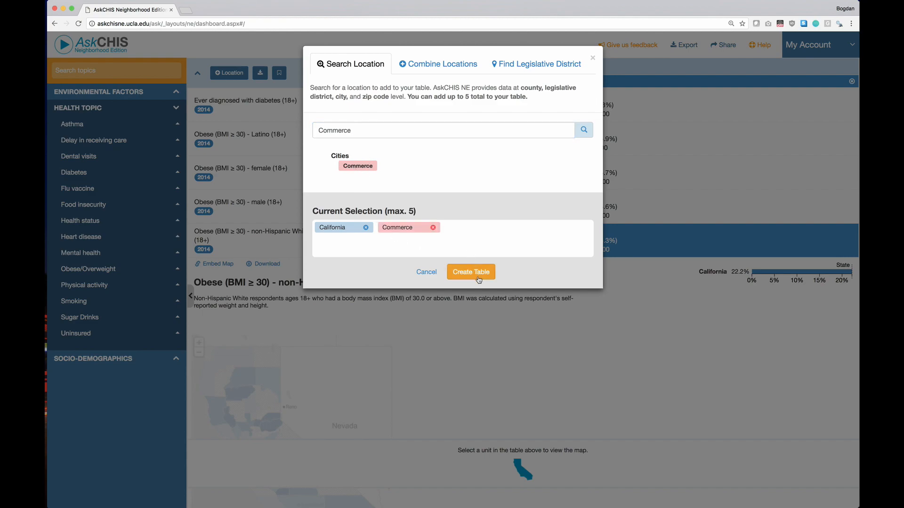
{"action": "left_click", "coordinate": [470, 271]}
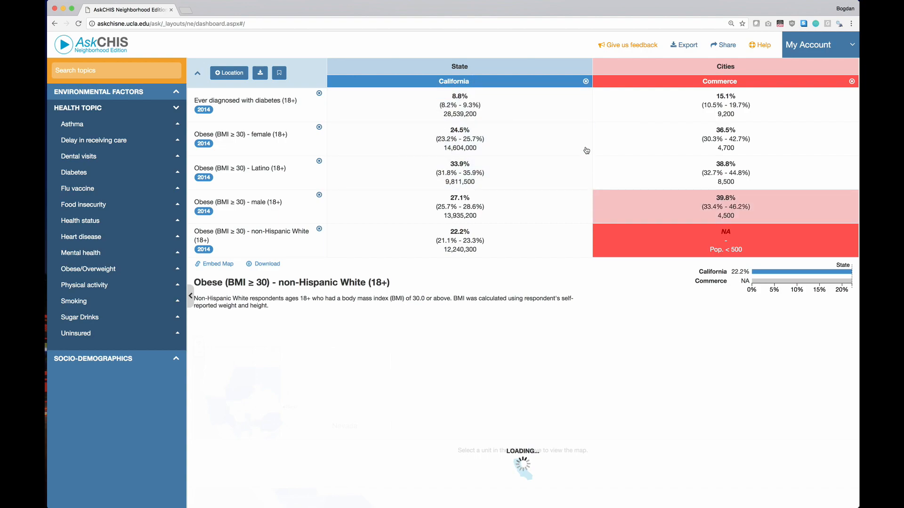
{"action": "mouse_move", "coordinate": [491, 200]}
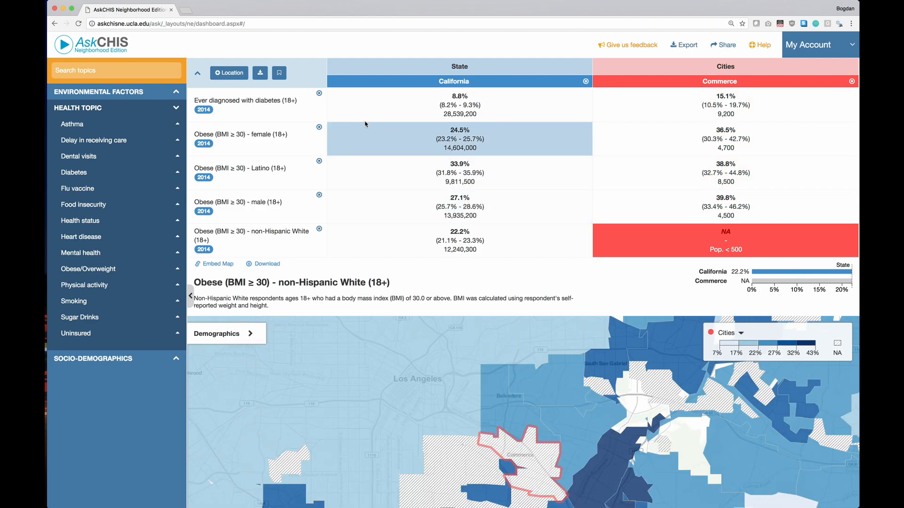
Search for and add zip codes 90040 and 90640, plus Los Angeles County.
{"action": "left_click", "coordinate": [228, 73]}
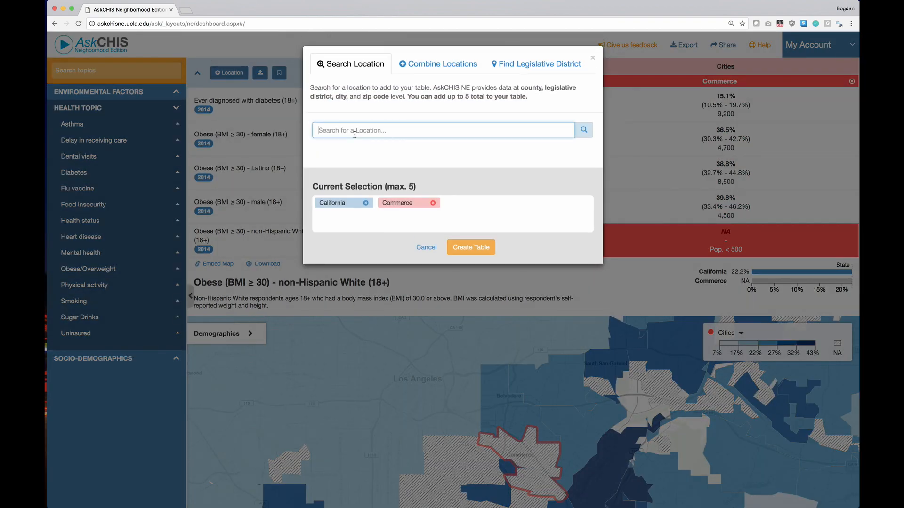
{"action": "type", "text": "90040"}
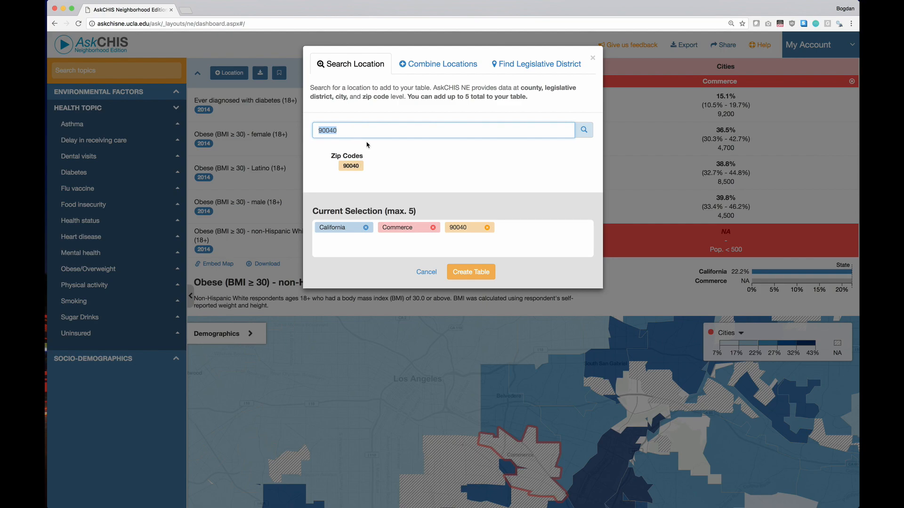
{"action": "type", "text": "90640"}
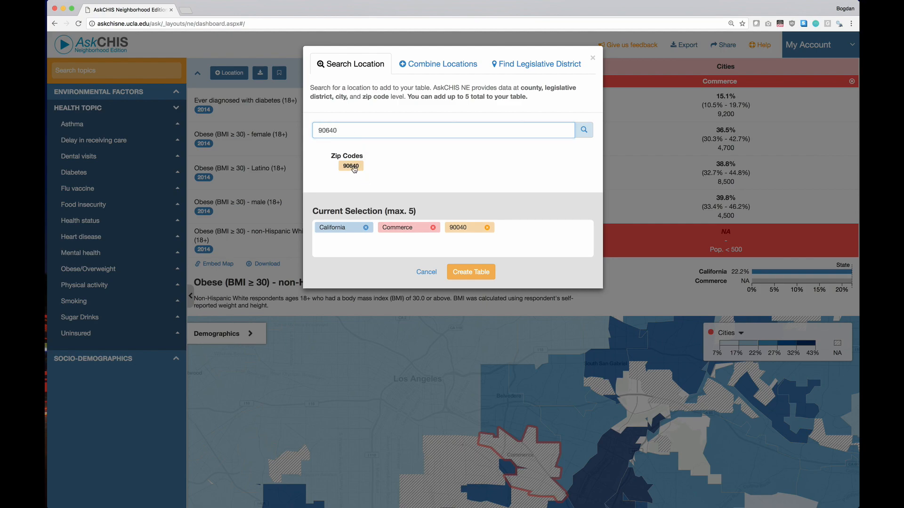
{"action": "left_click", "coordinate": [351, 166]}
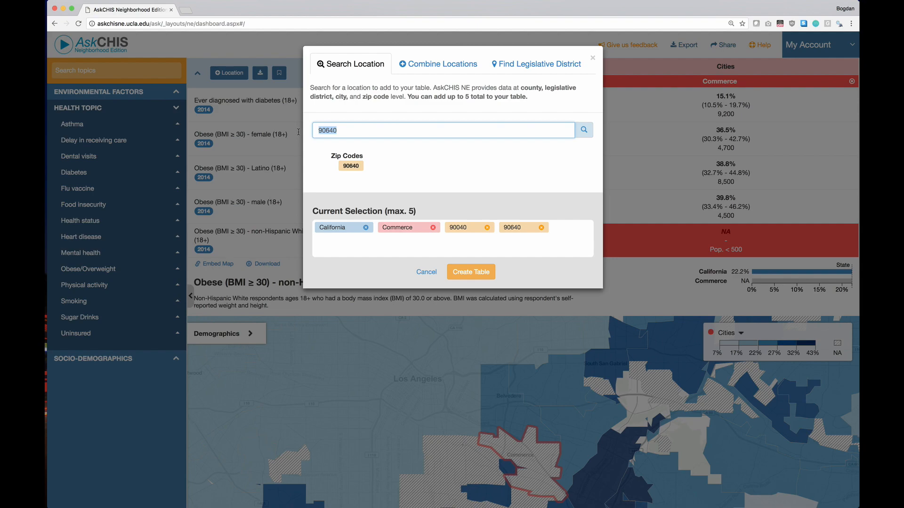
{"action": "type", "text": "los angeles"}
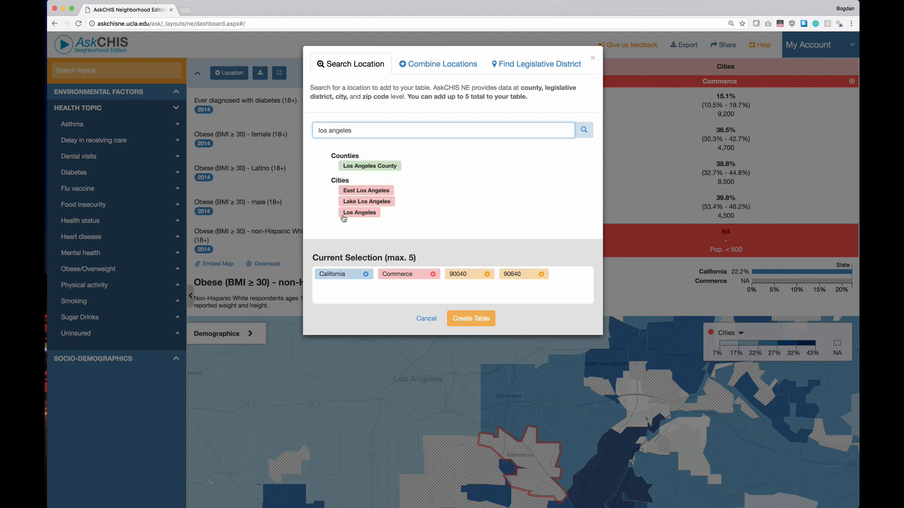
{"action": "mouse_move", "coordinate": [360, 168]}
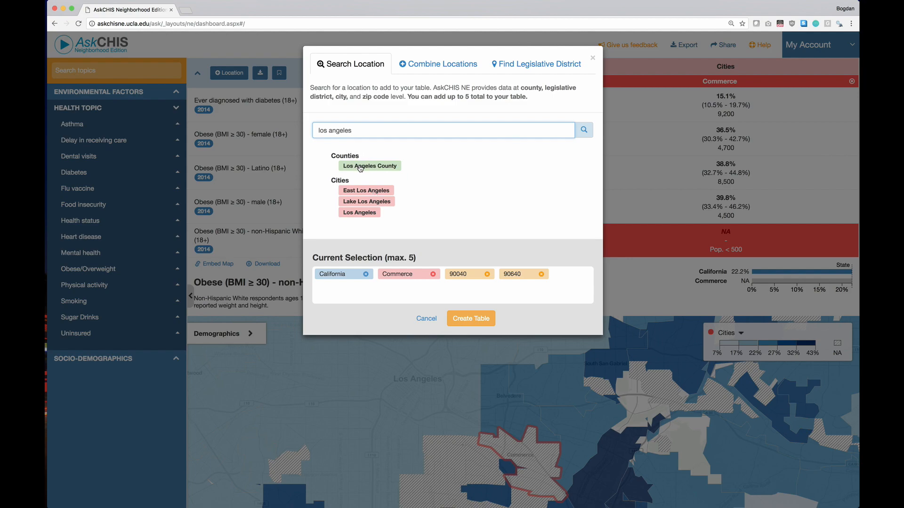
{"action": "left_click", "coordinate": [369, 166]}
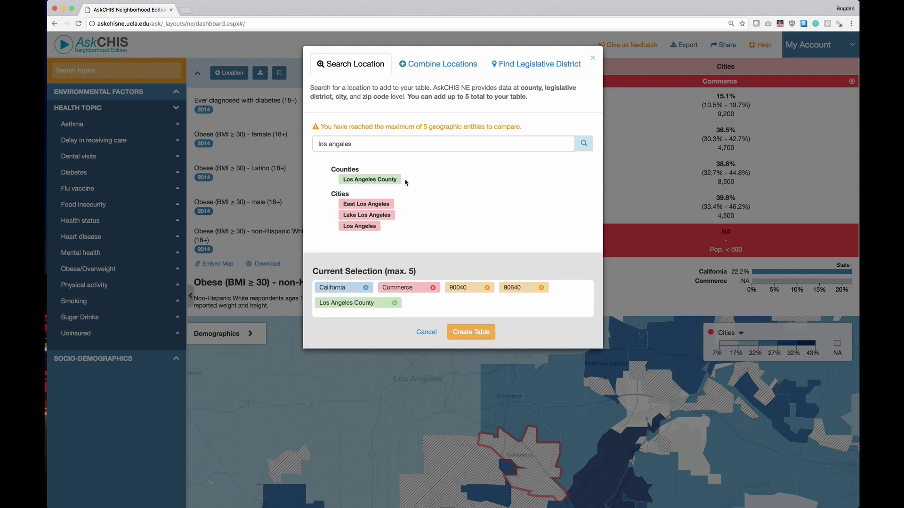
{"action": "mouse_move", "coordinate": [394, 265]}
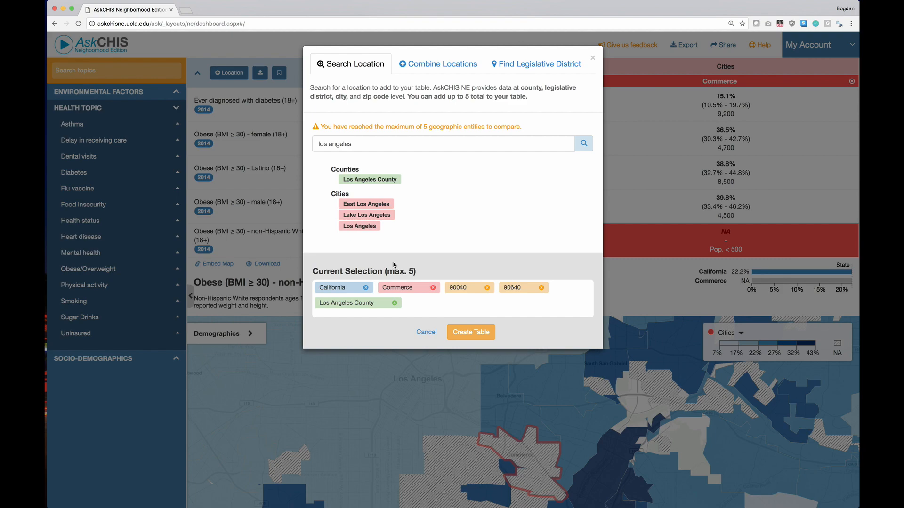
{"action": "mouse_move", "coordinate": [368, 318]}
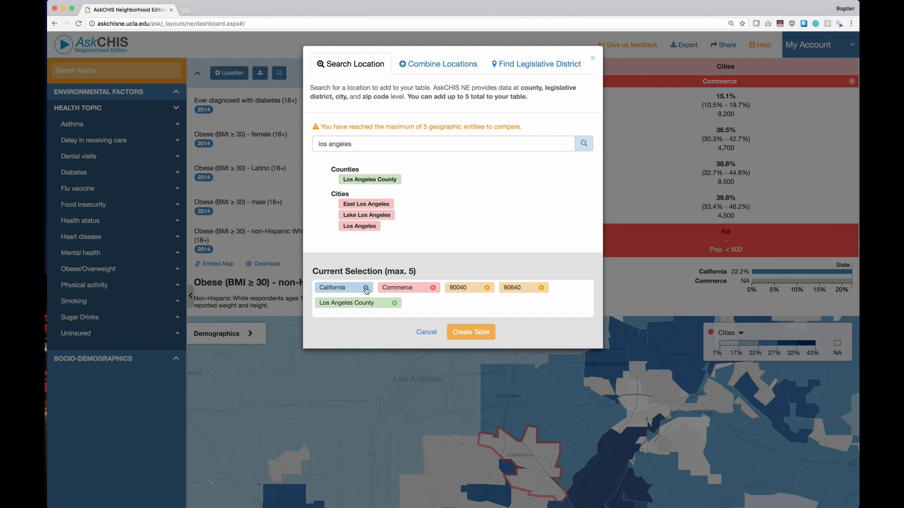
{"action": "mouse_move", "coordinate": [450, 319]}
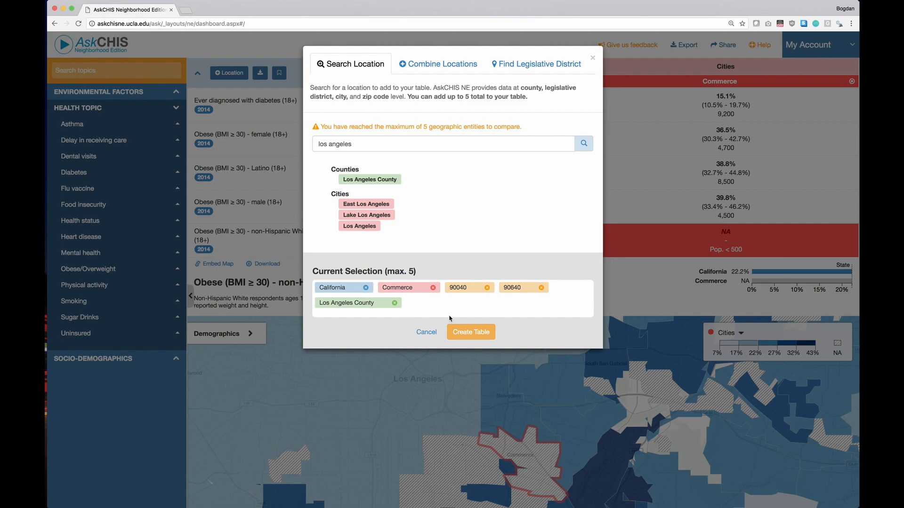
{"action": "mouse_move", "coordinate": [471, 332]}
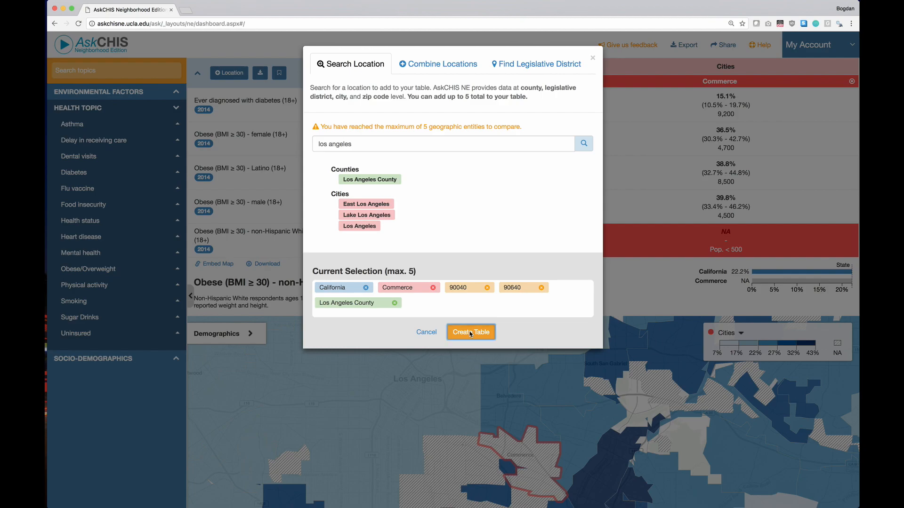
{"action": "left_click", "coordinate": [471, 331]}
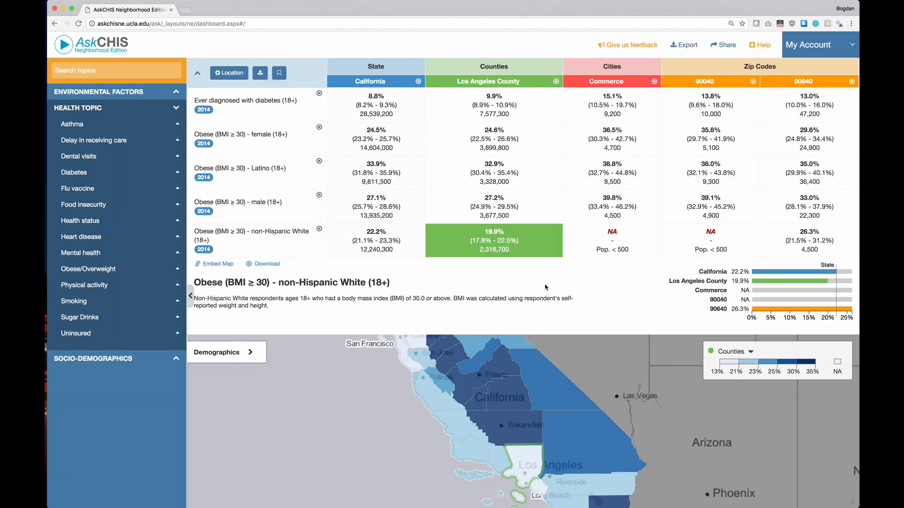
{"action": "mouse_move", "coordinate": [517, 317]}
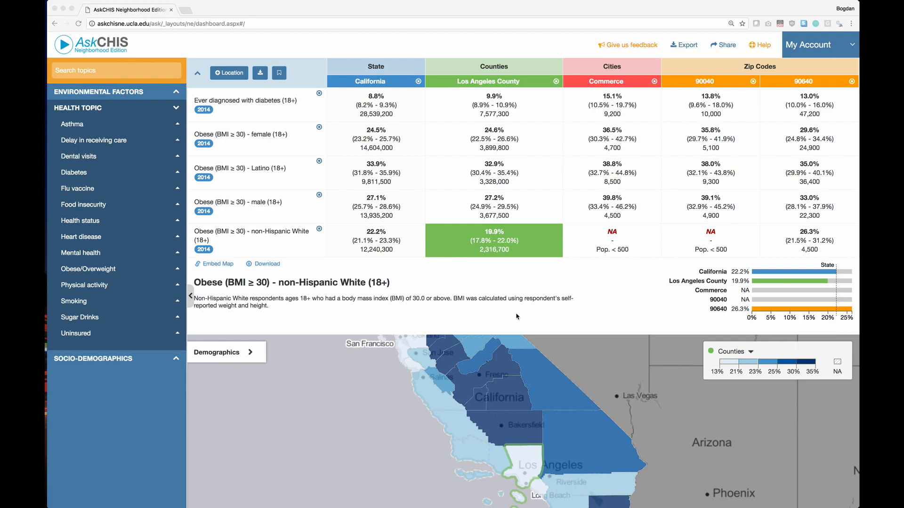
{"action": "mouse_move", "coordinate": [521, 280]}
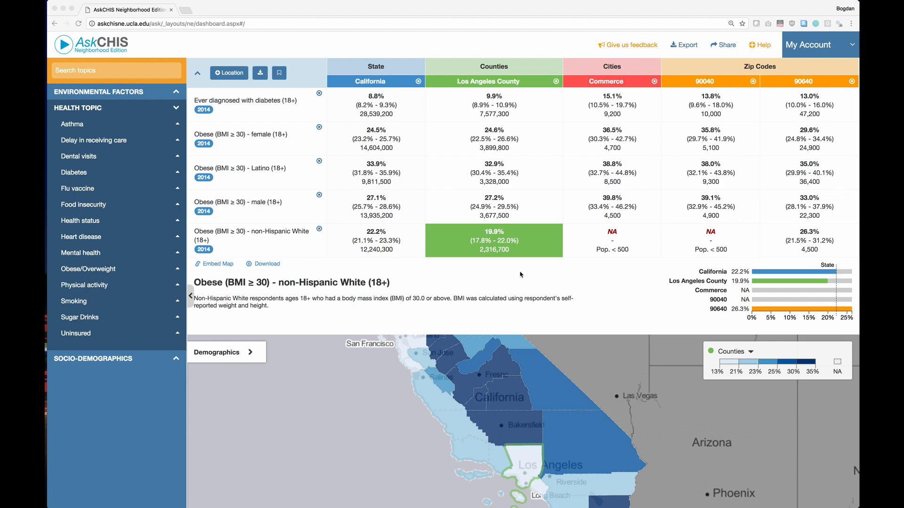
{"action": "mouse_move", "coordinate": [527, 249]}
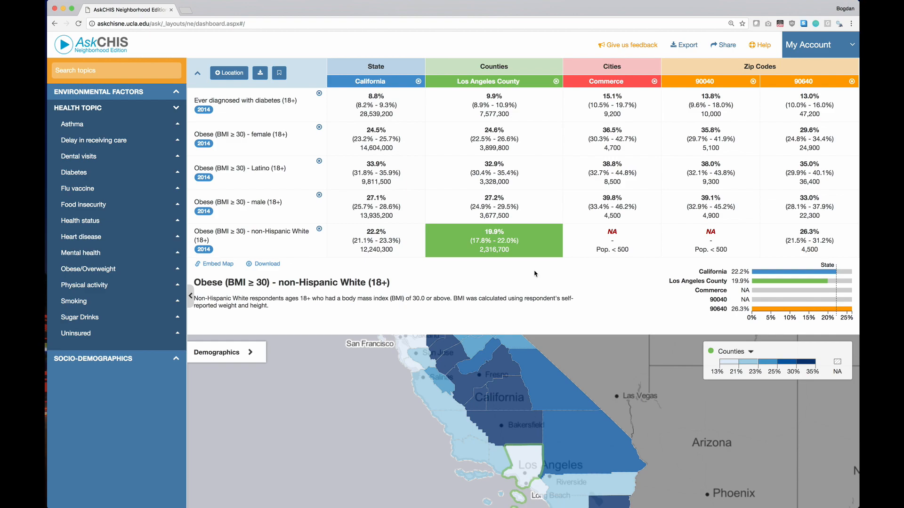
{"action": "mouse_move", "coordinate": [501, 269]}
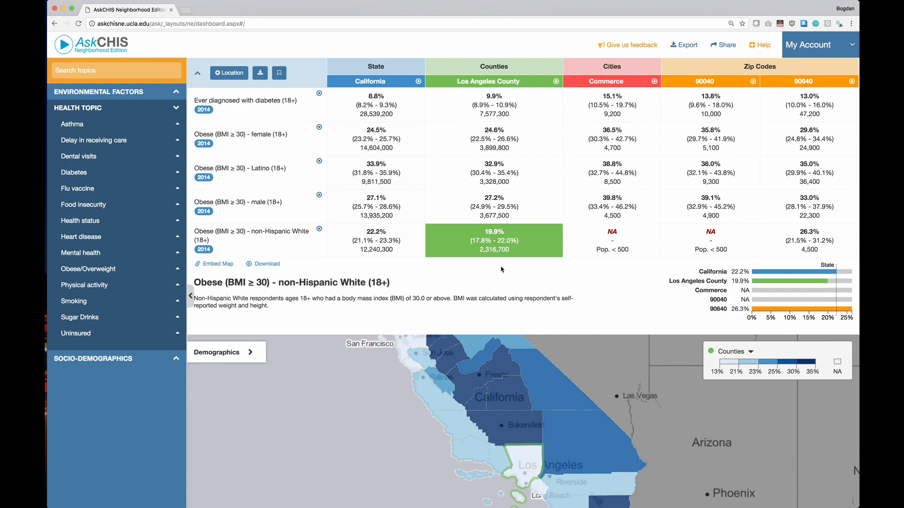
{"action": "mouse_move", "coordinate": [493, 240]}
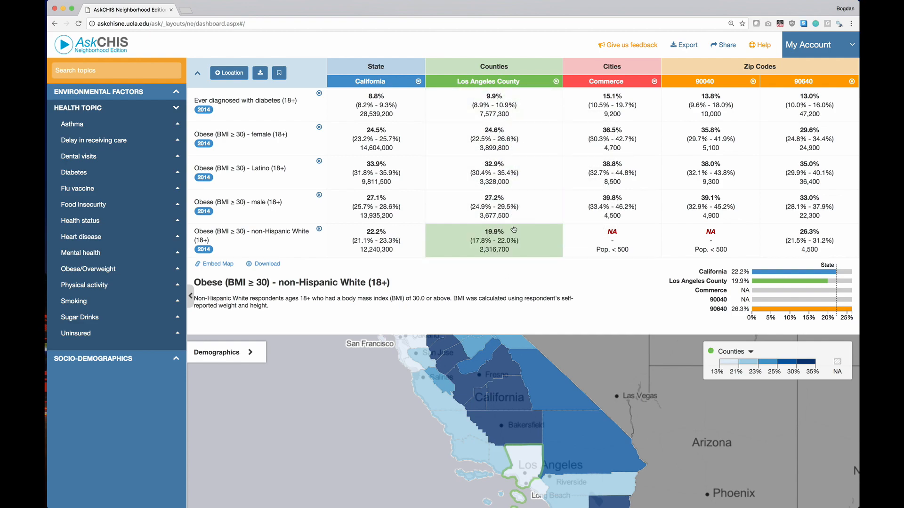
{"action": "mouse_move", "coordinate": [494, 173]}
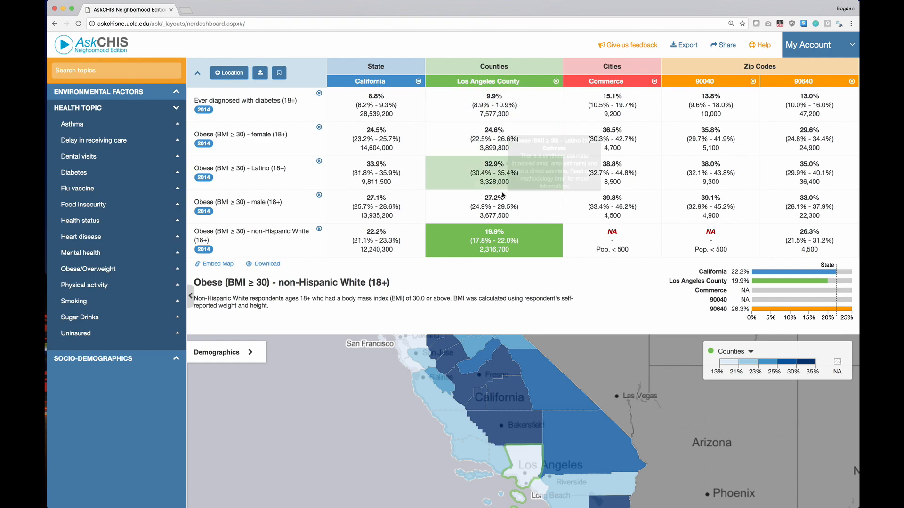
{"action": "mouse_move", "coordinate": [506, 272]}
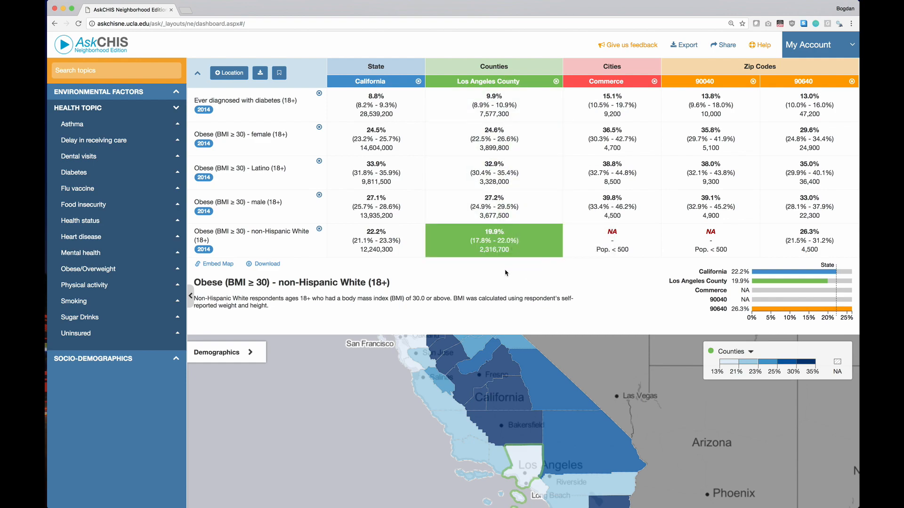
{"action": "mouse_move", "coordinate": [213, 238]}
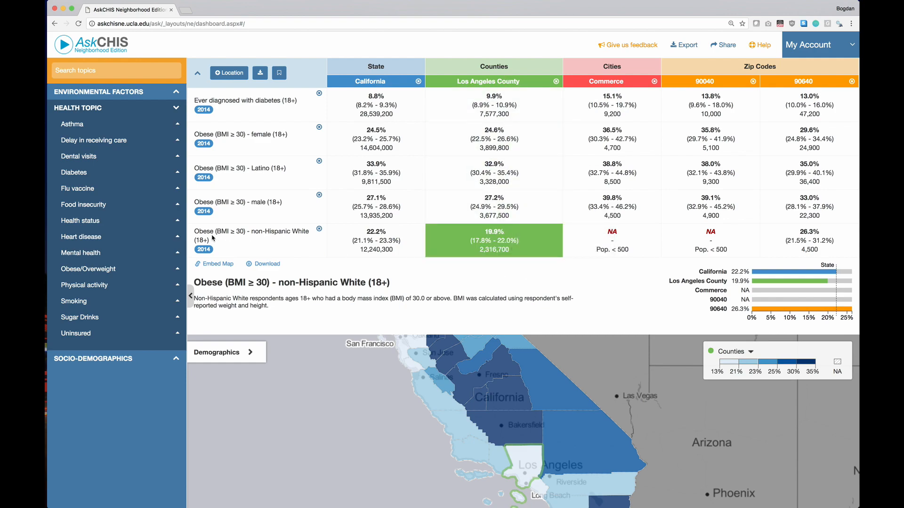
{"action": "mouse_move", "coordinate": [384, 254]}
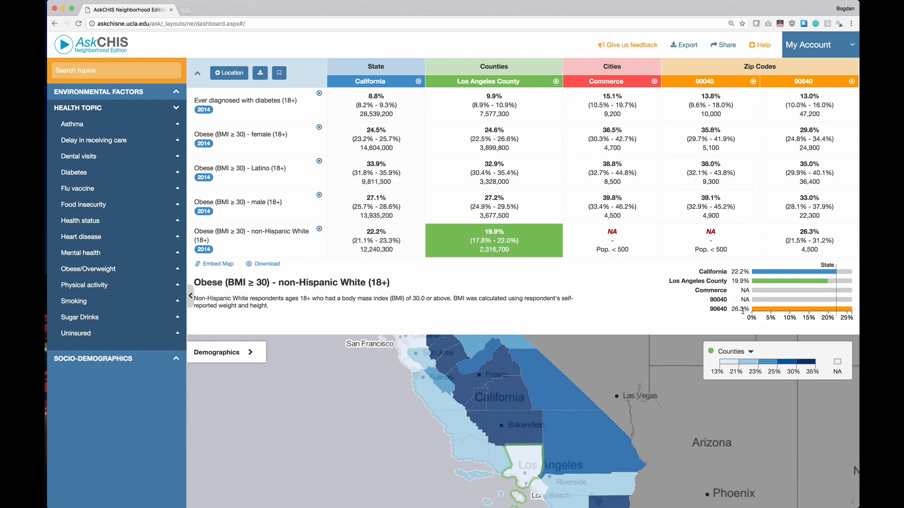
{"action": "mouse_move", "coordinate": [749, 283]}
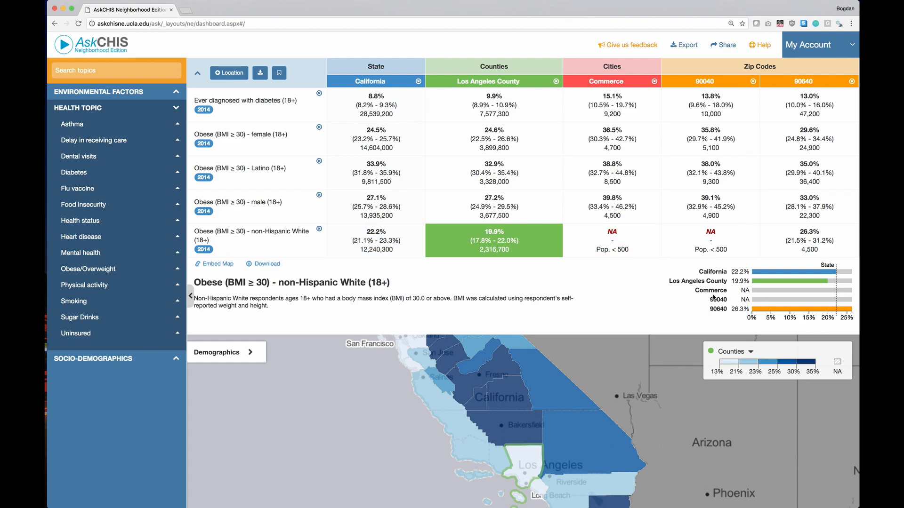
{"action": "mouse_move", "coordinate": [573, 269]}
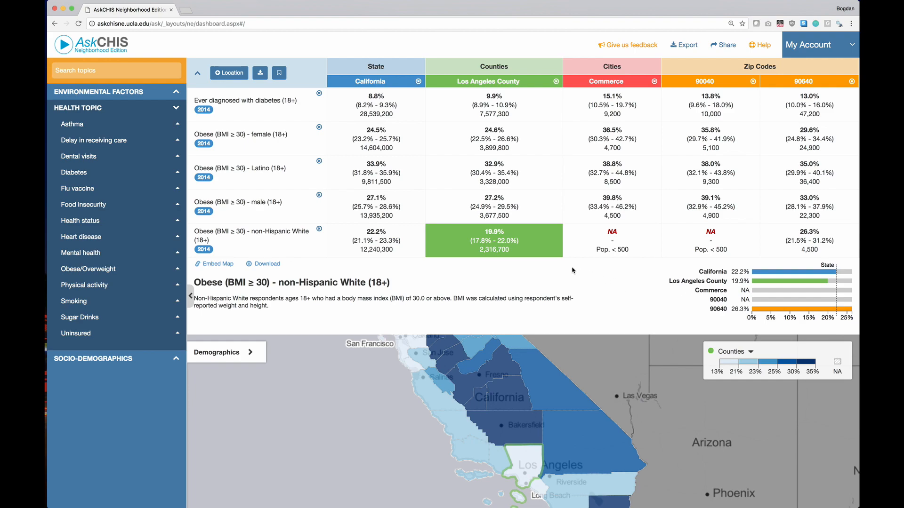
{"action": "scroll", "scroll_direction": "down", "scroll_amount": 3}
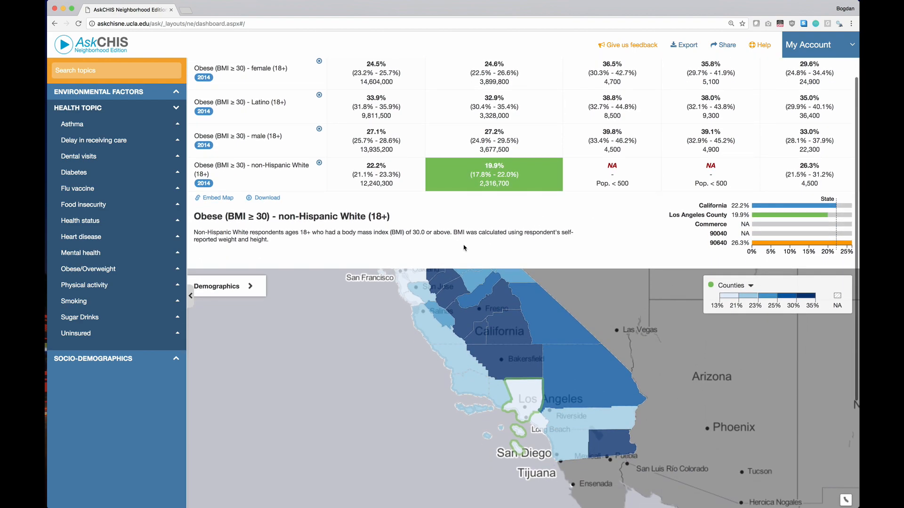
{"action": "mouse_move", "coordinate": [493, 167]}
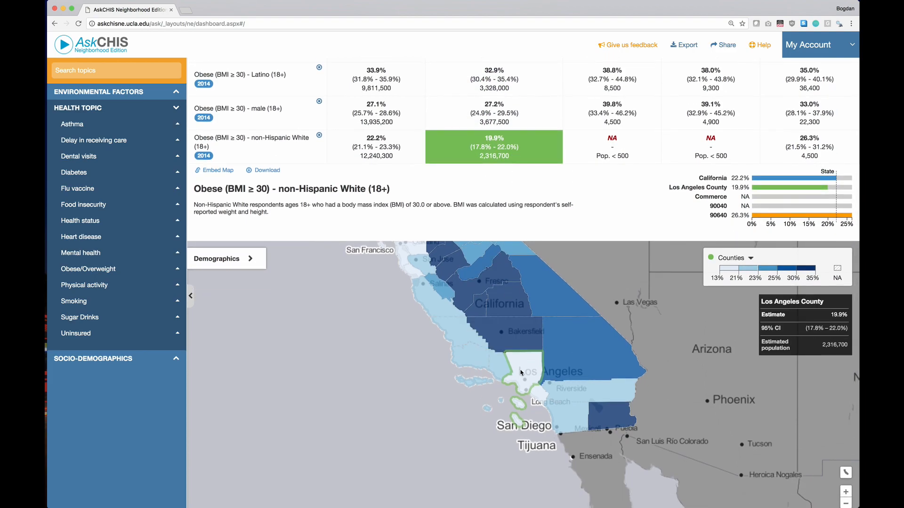
{"action": "mouse_move", "coordinate": [508, 317]}
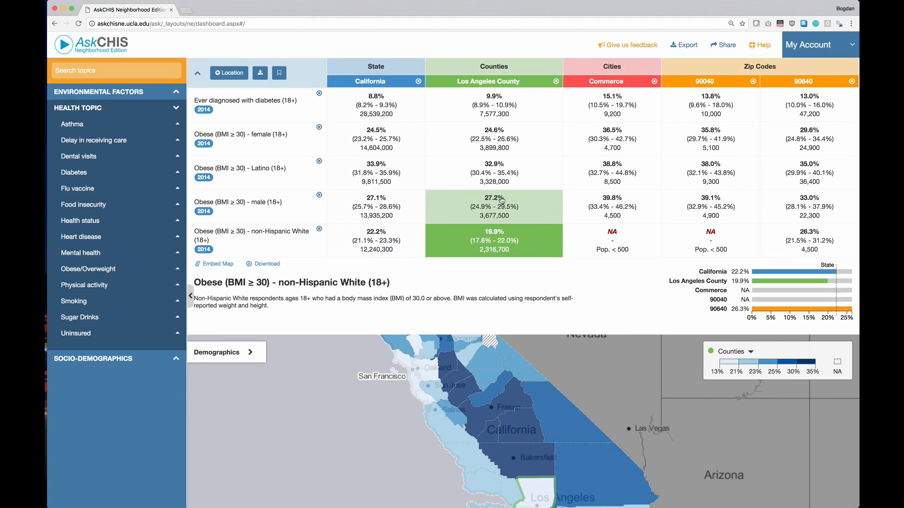
{"action": "mouse_move", "coordinate": [798, 247]}
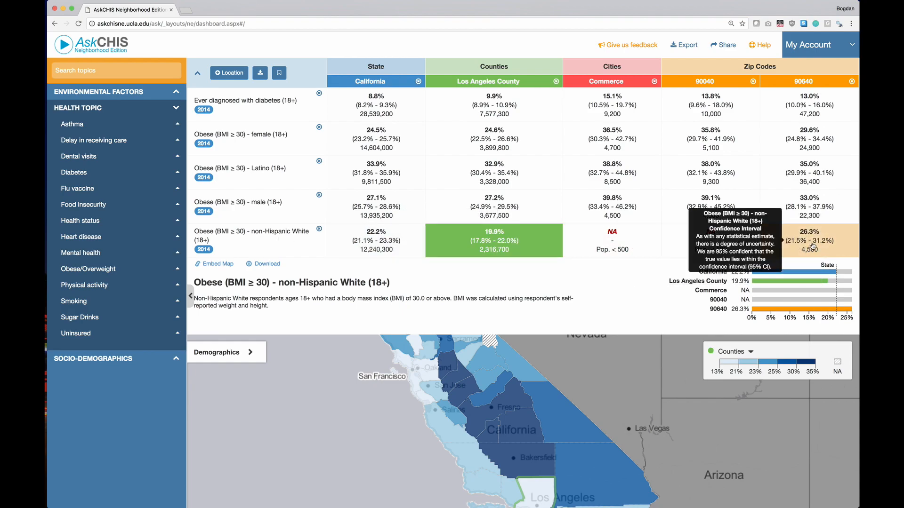
Map non-Hispanic White obesity for zip 90640 (26.3%, 21.5–31.2%) and inspect the map.
{"action": "left_click", "coordinate": [808, 241]}
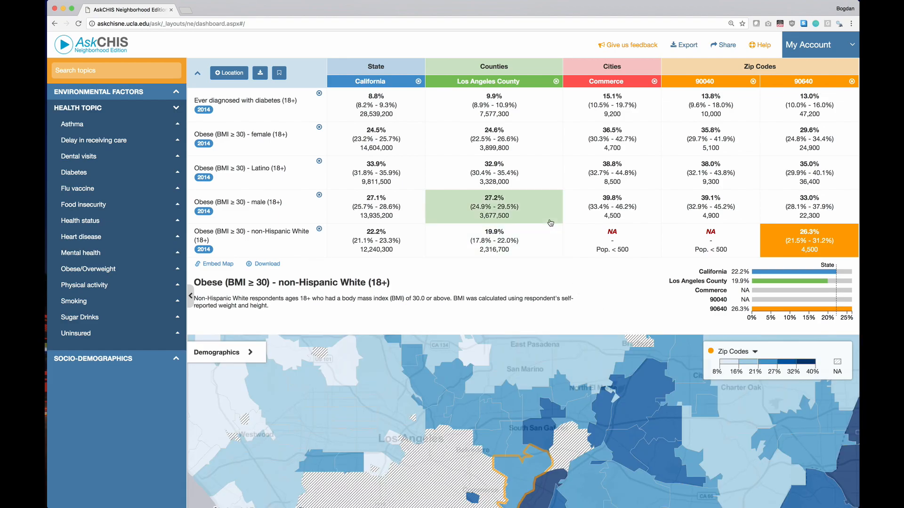
{"action": "scroll", "scroll_direction": "down", "scroll_amount": 3}
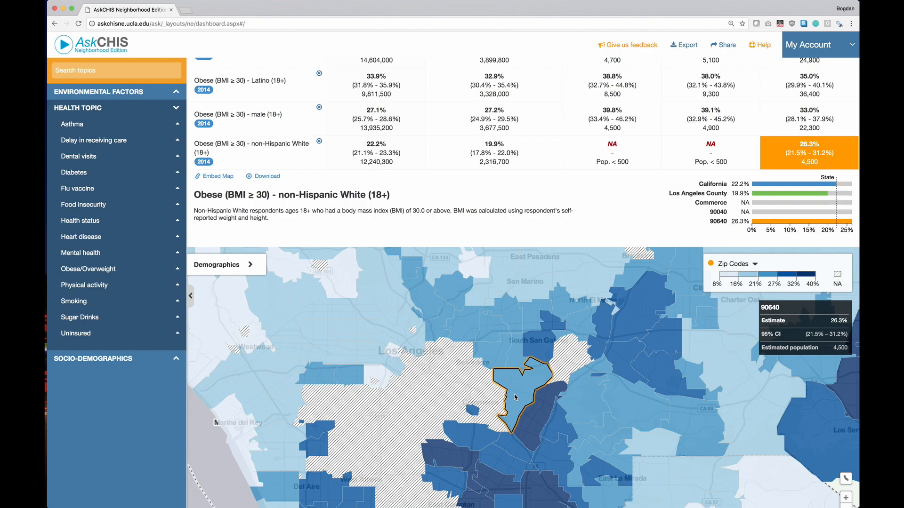
{"action": "scroll", "scroll_direction": "up", "scroll_amount": 3}
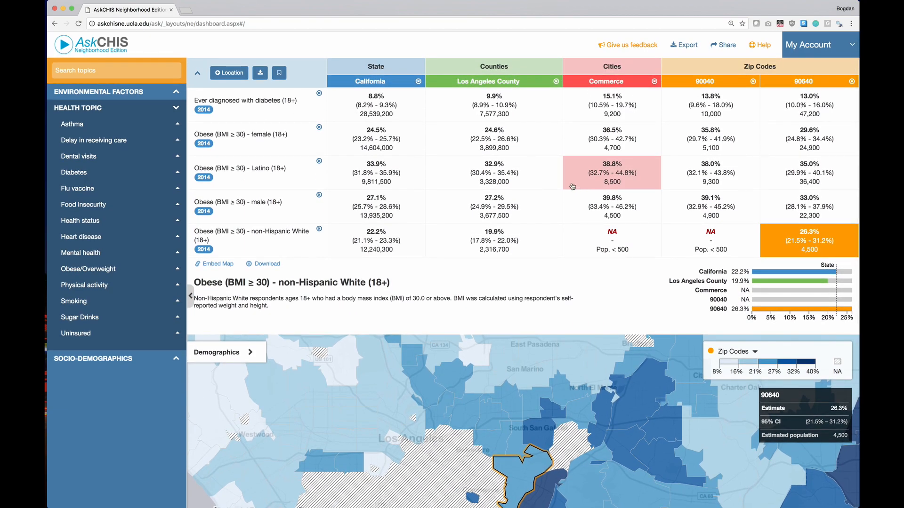
{"action": "mouse_move", "coordinate": [611, 105]}
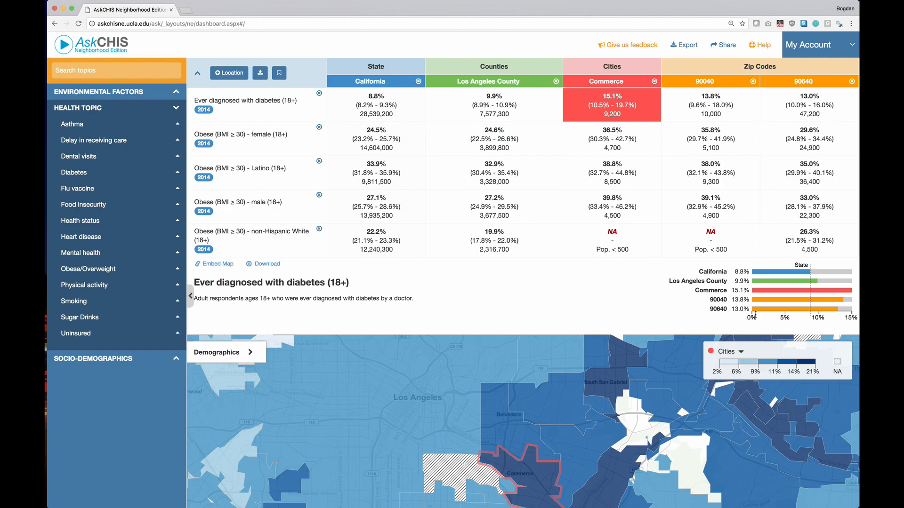
{"action": "mouse_move", "coordinate": [557, 279]}
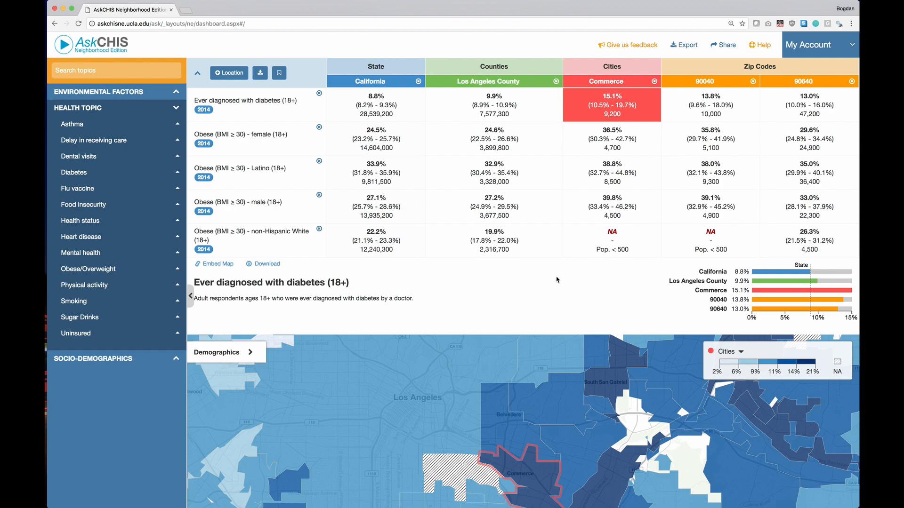
Review Commerce's 15.1% diabetes rate on the city map and chart, then return to the top.
{"action": "scroll", "scroll_direction": "down", "scroll_amount": 3}
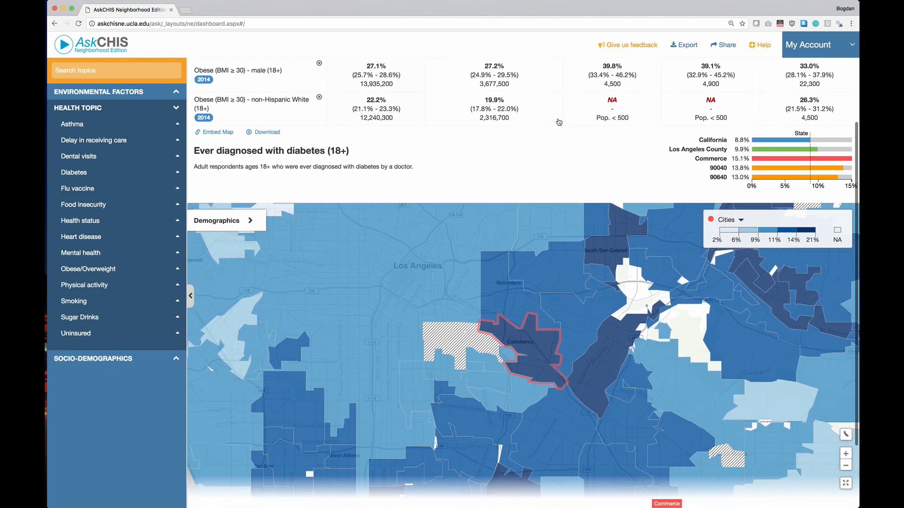
{"action": "scroll", "scroll_direction": "down", "scroll_amount": 3}
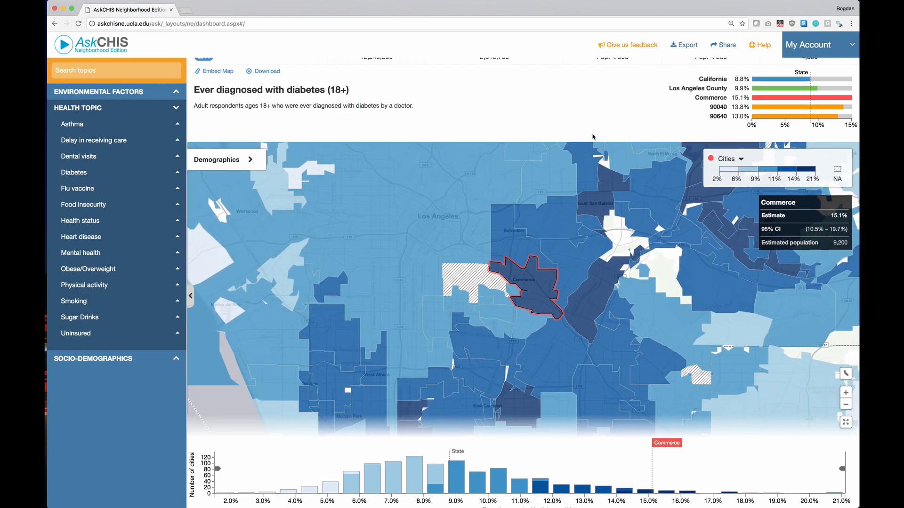
{"action": "left_click", "coordinate": [198, 73]}
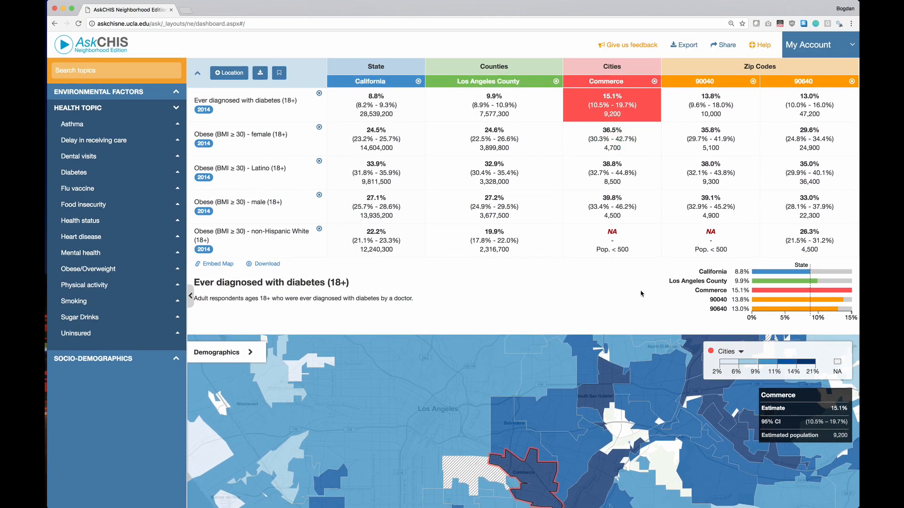
{"action": "mouse_move", "coordinate": [610, 237]}
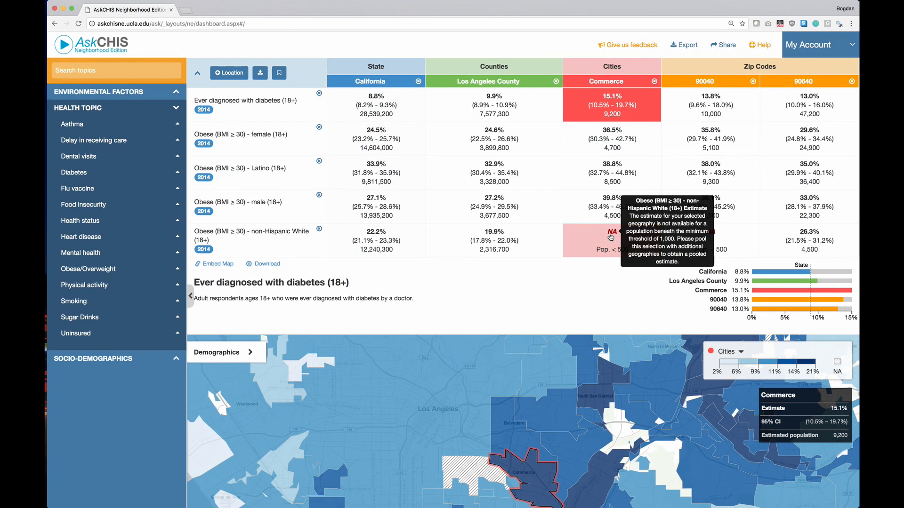
{"action": "mouse_move", "coordinate": [619, 290]}
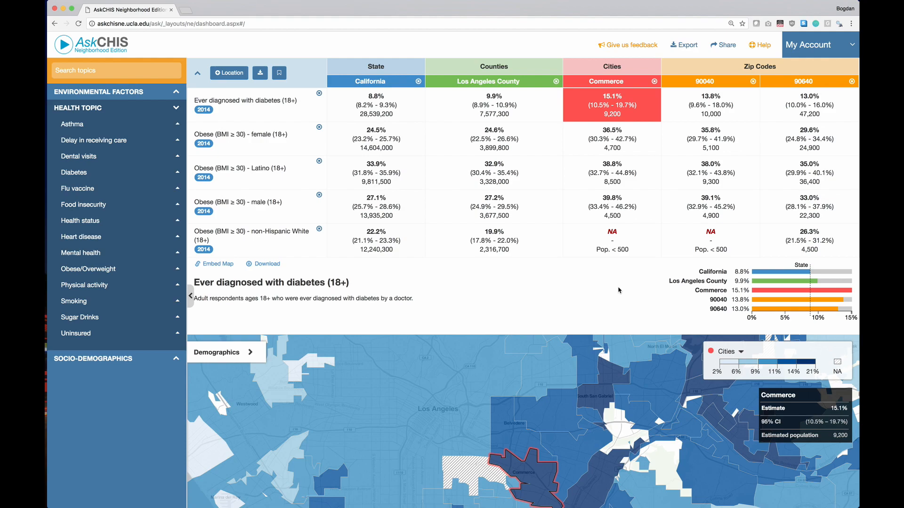